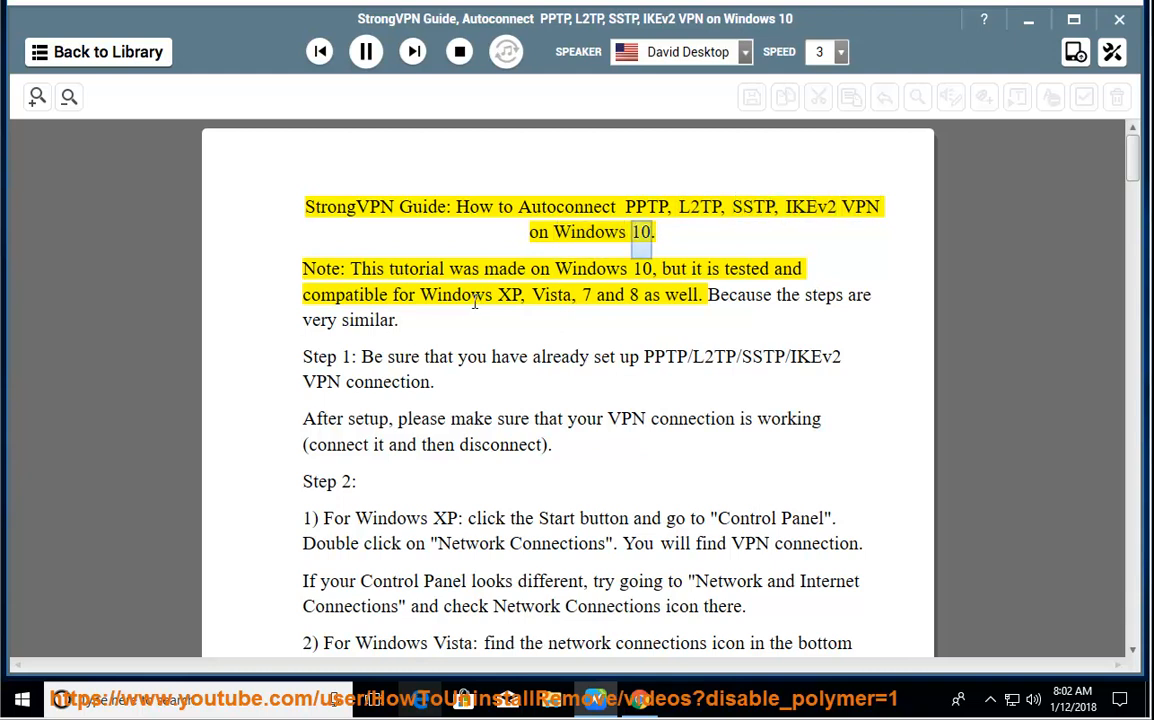
# Step: Start reading the StrongVPN auto-connect guide aloud from its title through the Windows Vista icon description
pyautogui.doubleClick(506, 268)
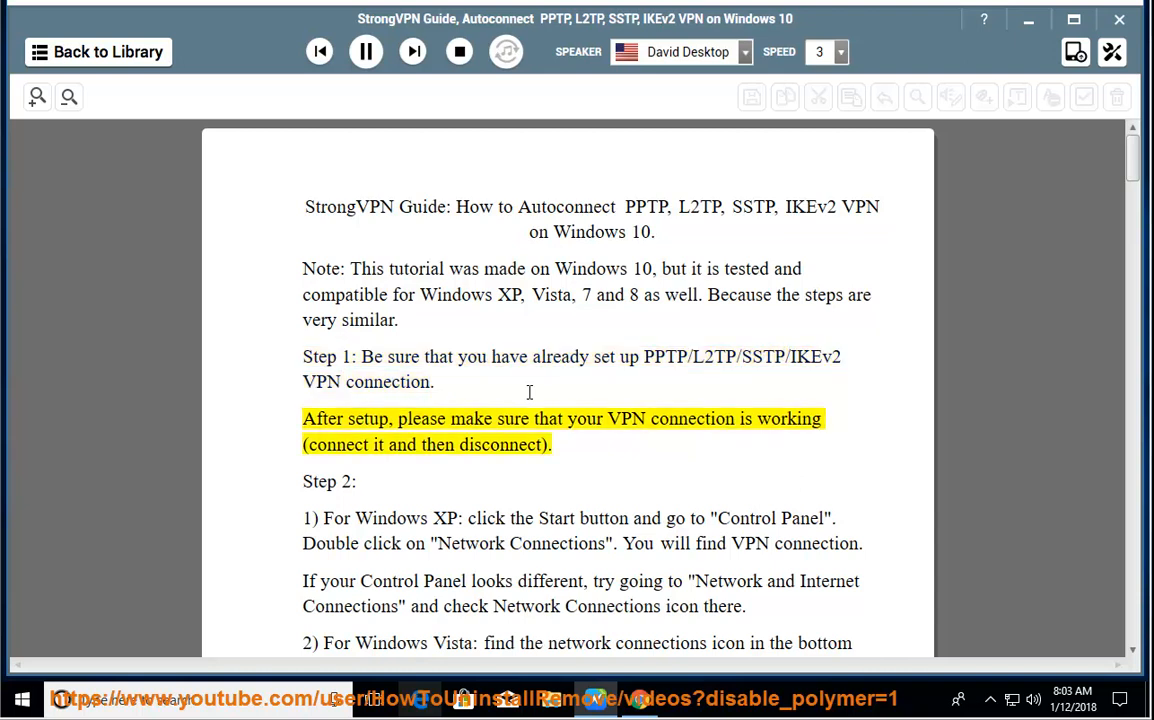
pyautogui.doubleClick(692, 418)
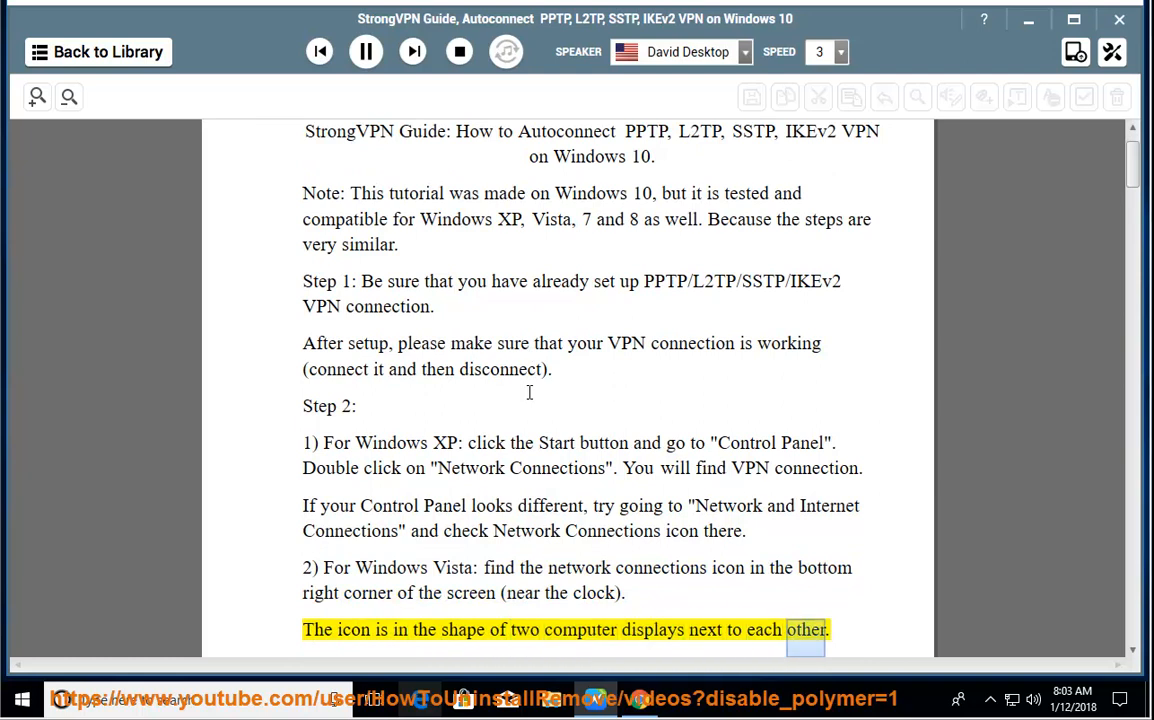
# Step: Follow the narration through the Vista and Windows 7 steps onto page 2's Windows 8 and 10 instructions
pyautogui.scroll(-3)
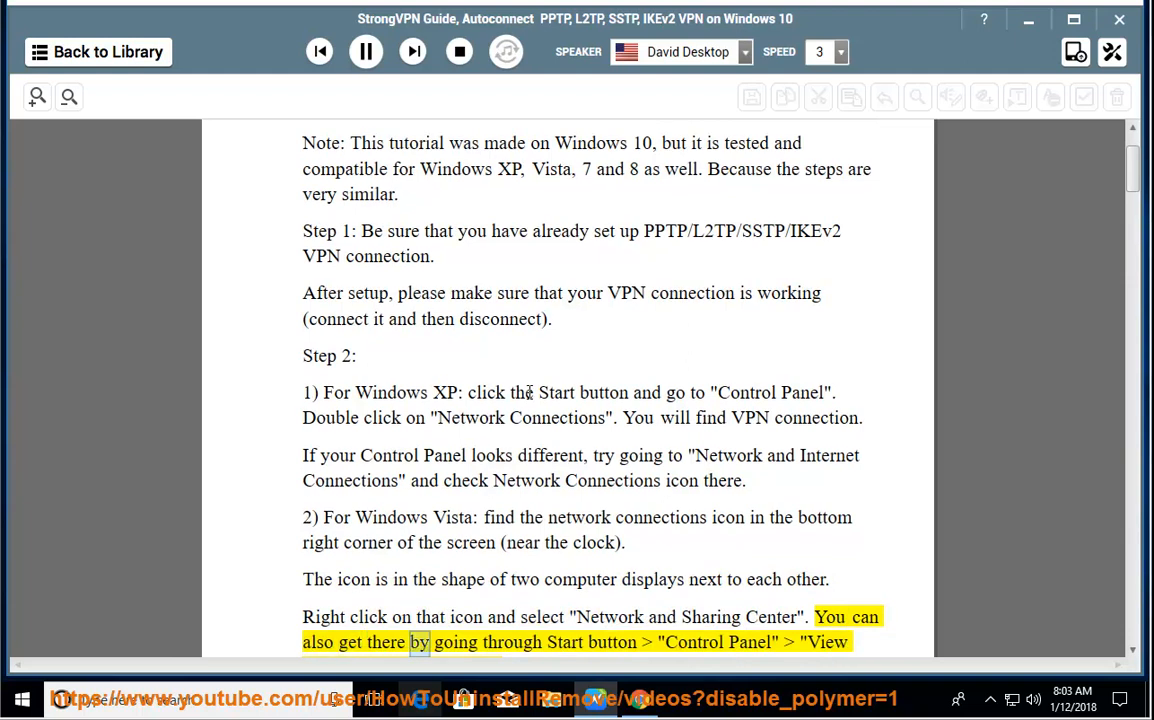
pyautogui.scroll(-3)
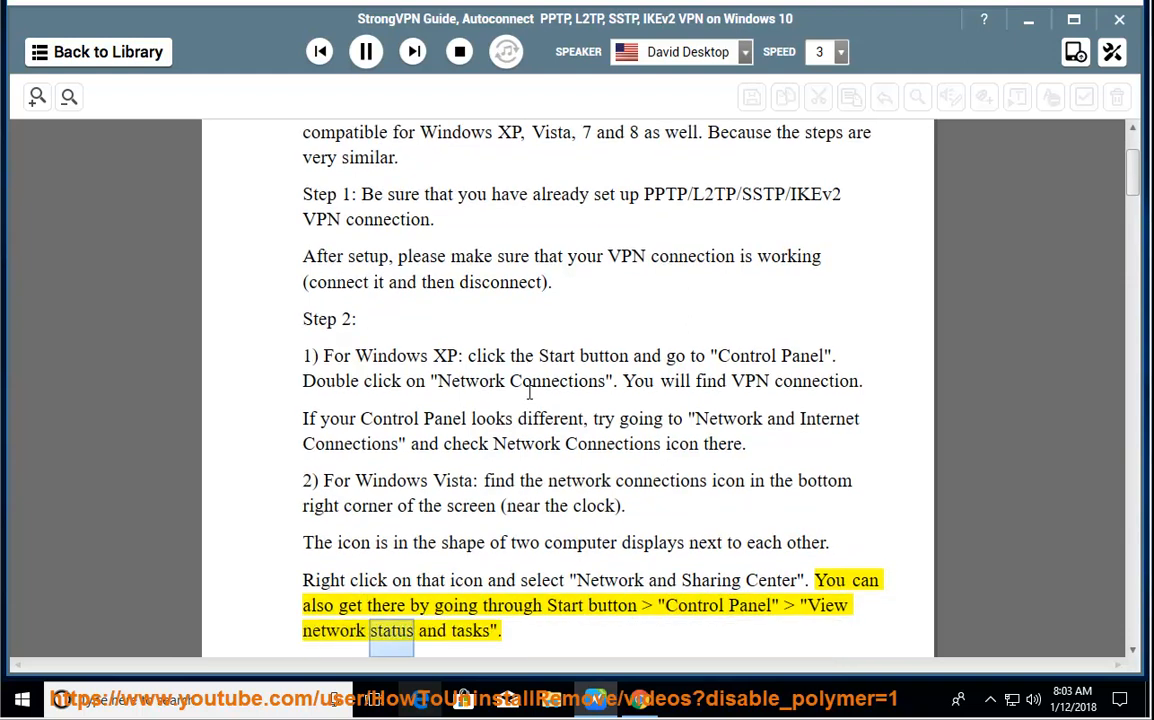
pyautogui.scroll(-3)
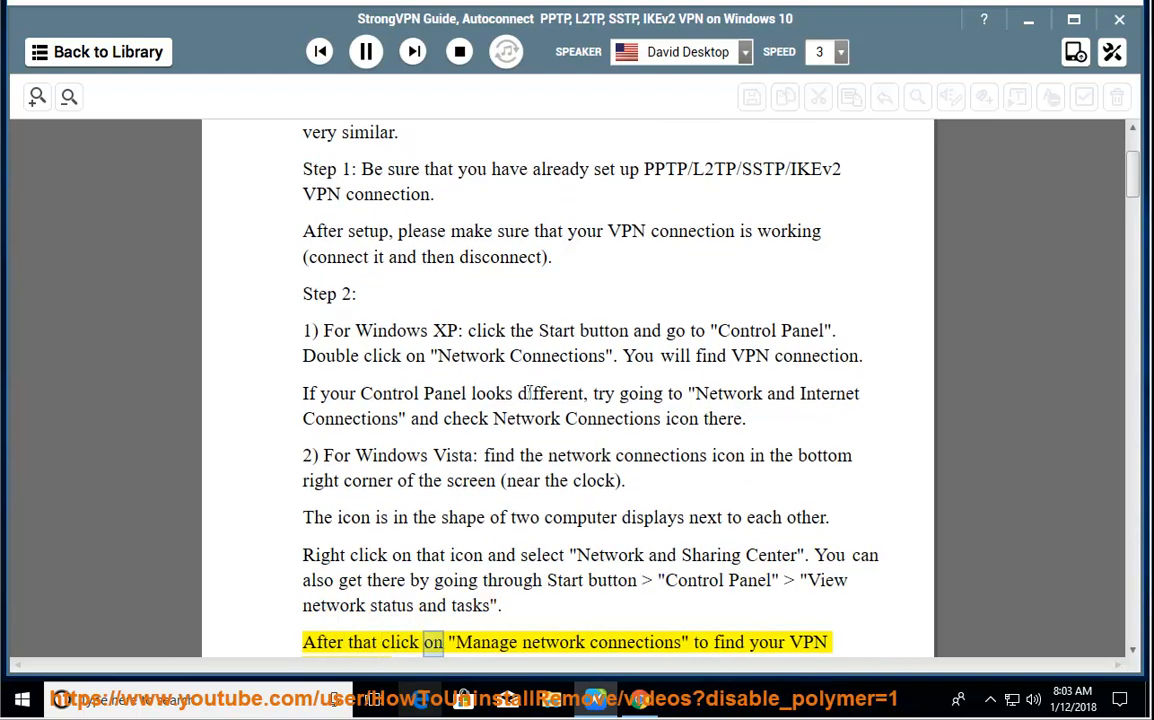
pyautogui.scroll(-3)
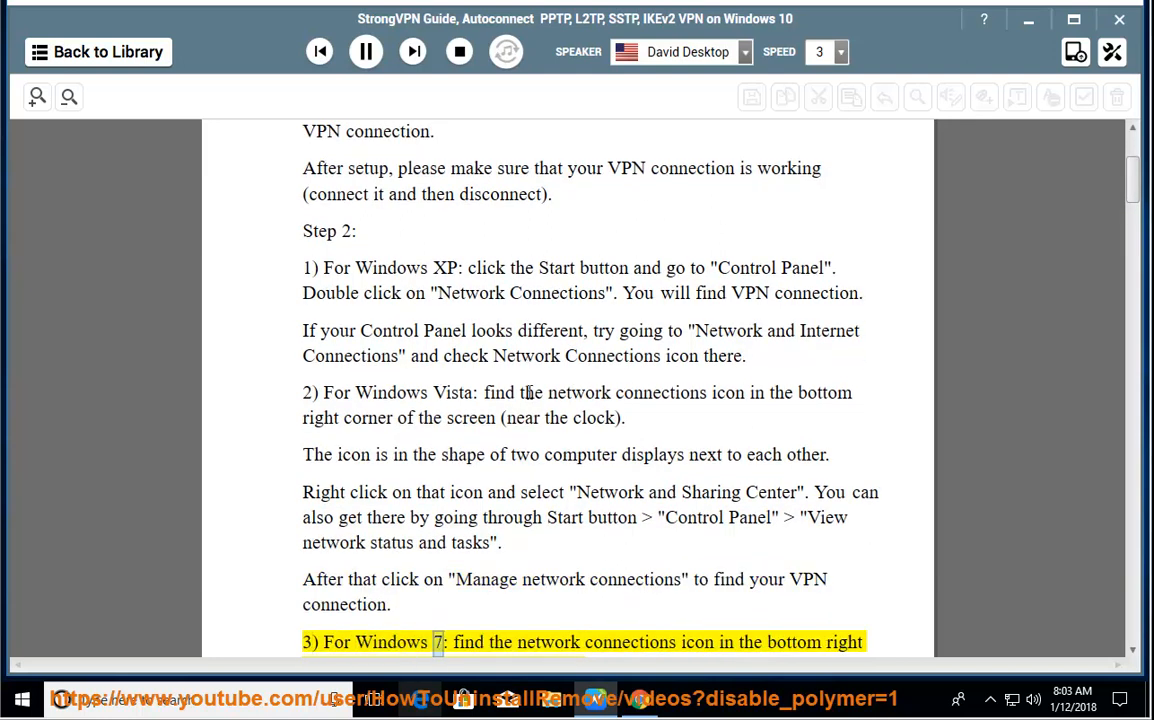
pyautogui.scroll(-3)
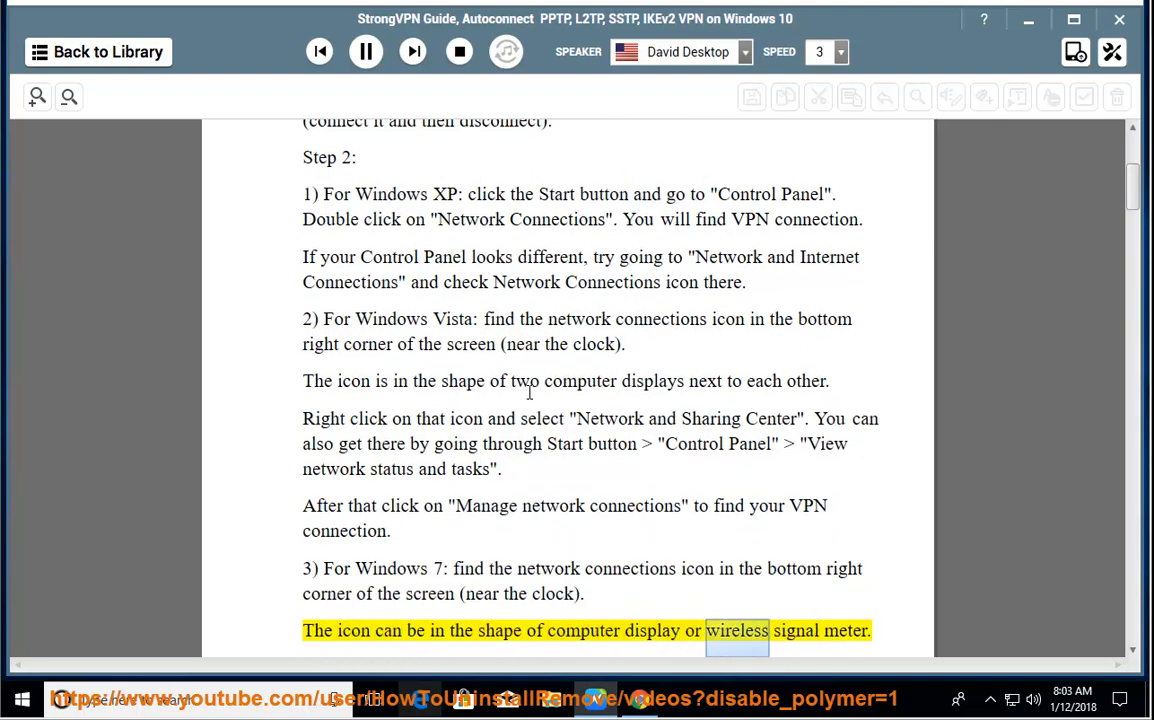
pyautogui.scroll(3)
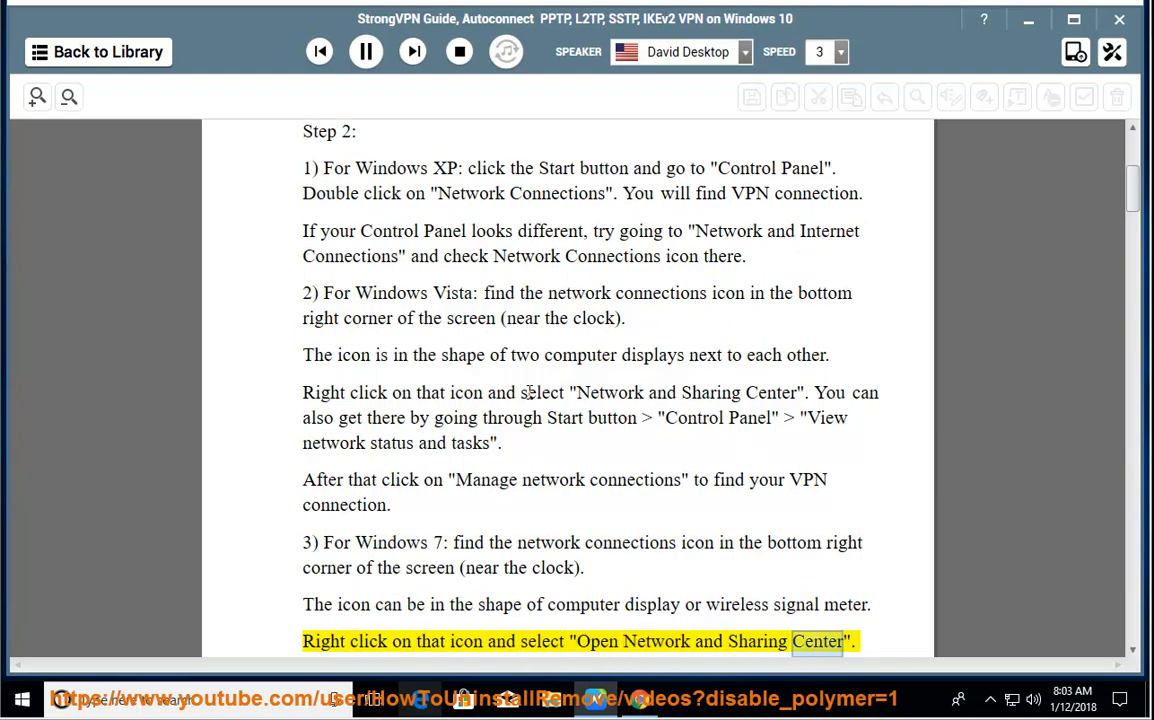
pyautogui.scroll(-3)
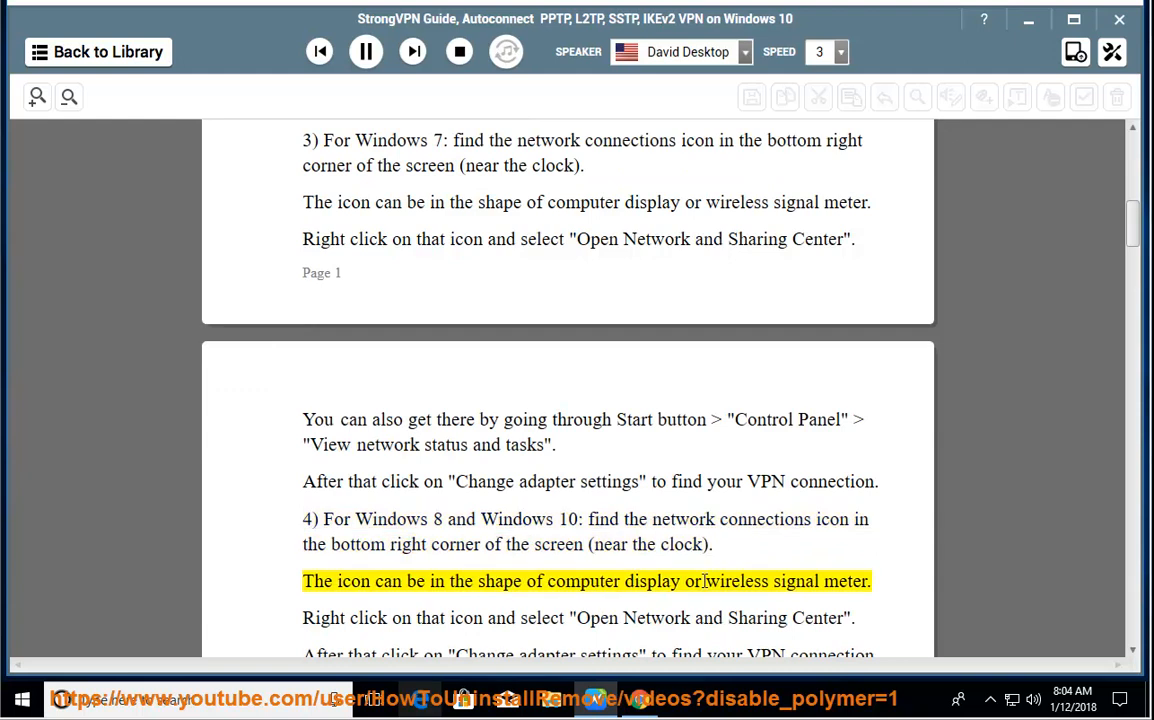
pyautogui.scroll(-3)
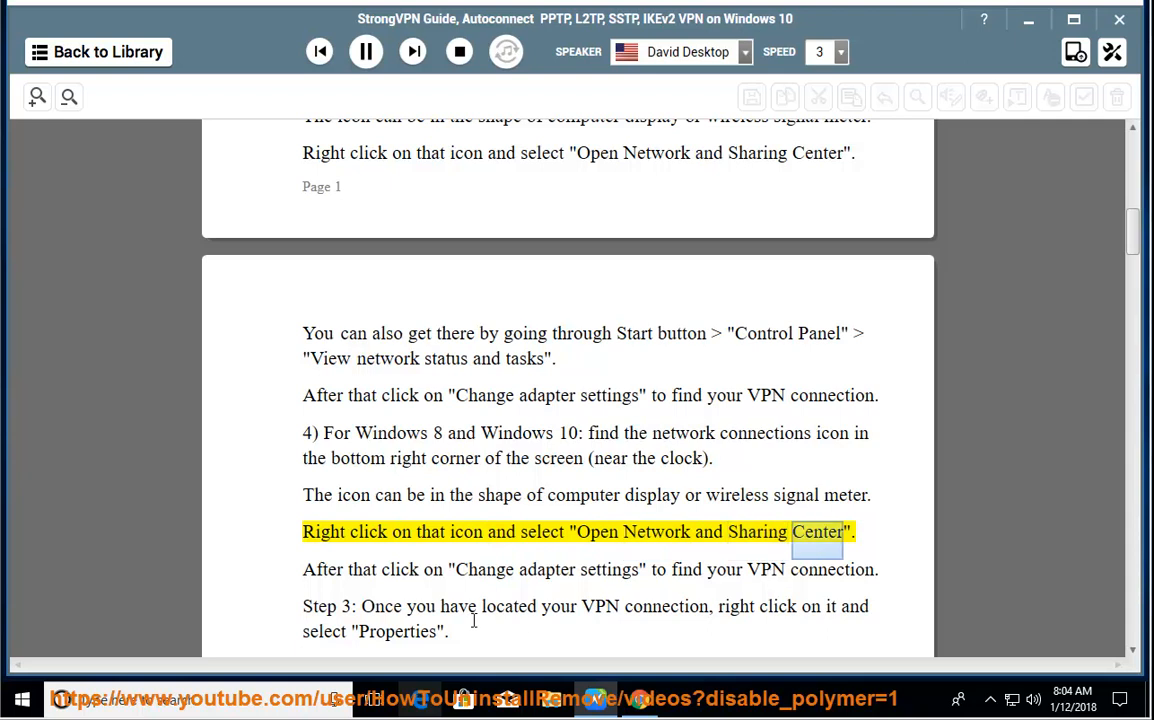
# Step: Pause the narration after the 'Change adapter settings' sentence
pyautogui.click(366, 52)
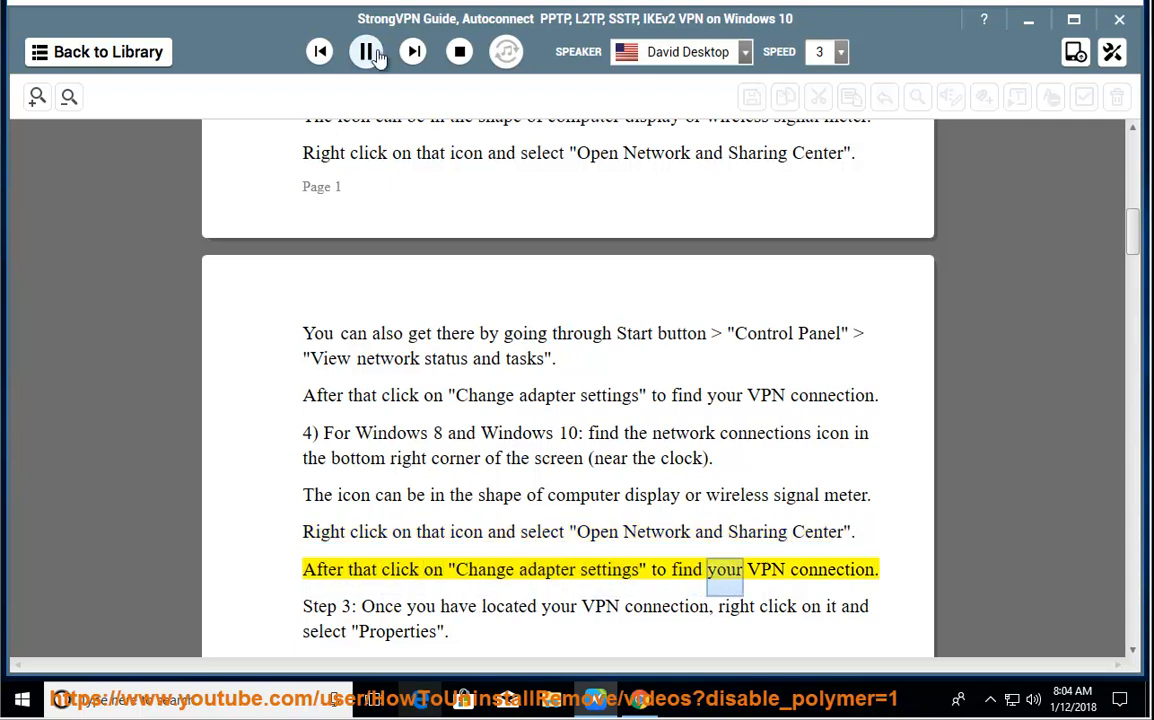
pyautogui.click(364, 52)
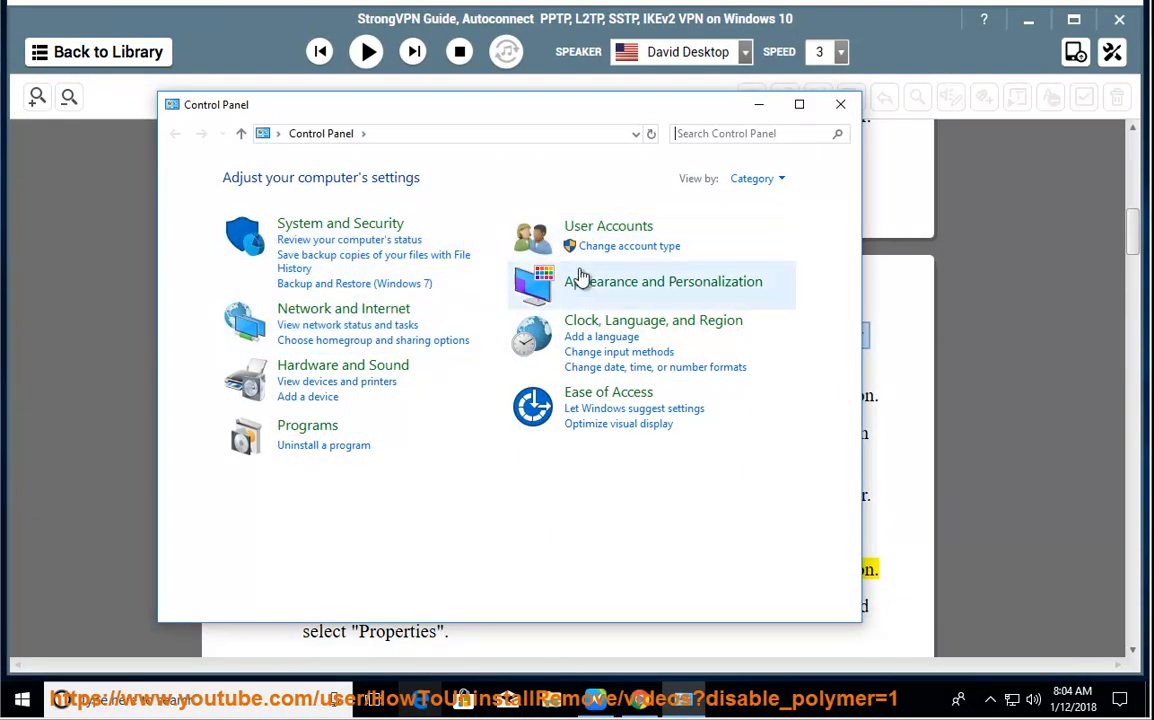
# Step: Check Network Connections via Network and Sharing Center showing Ethernet0, then close both windows
pyautogui.click(344, 308)
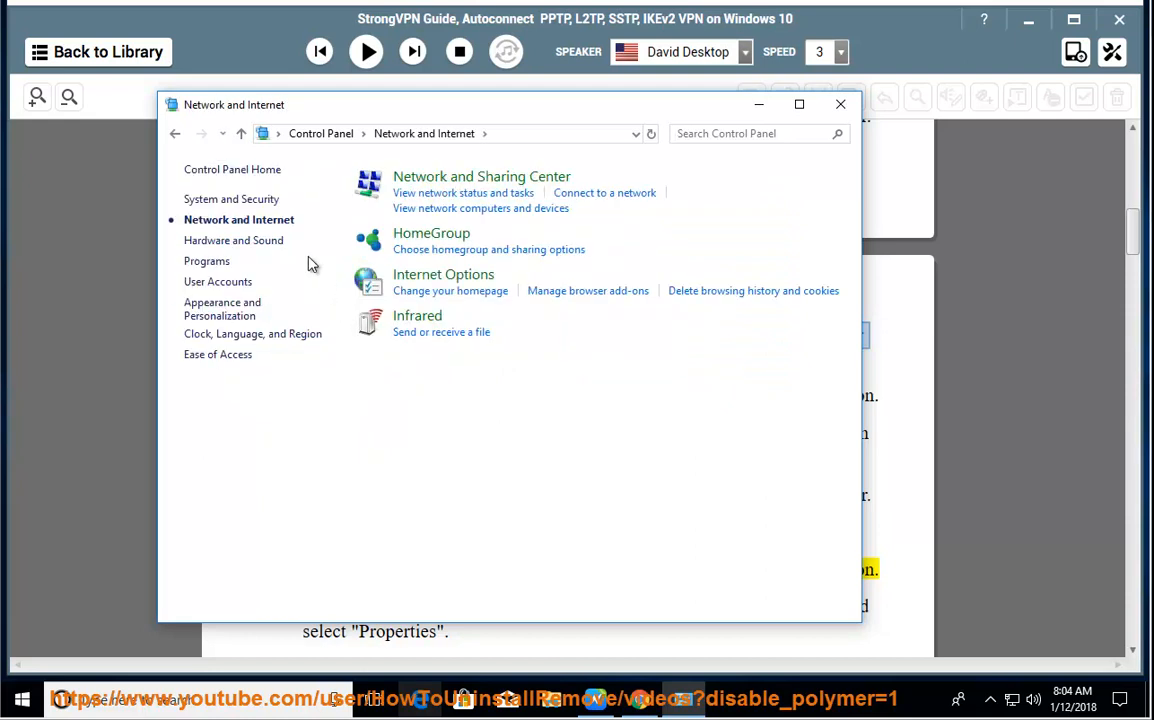
pyautogui.click(480, 176)
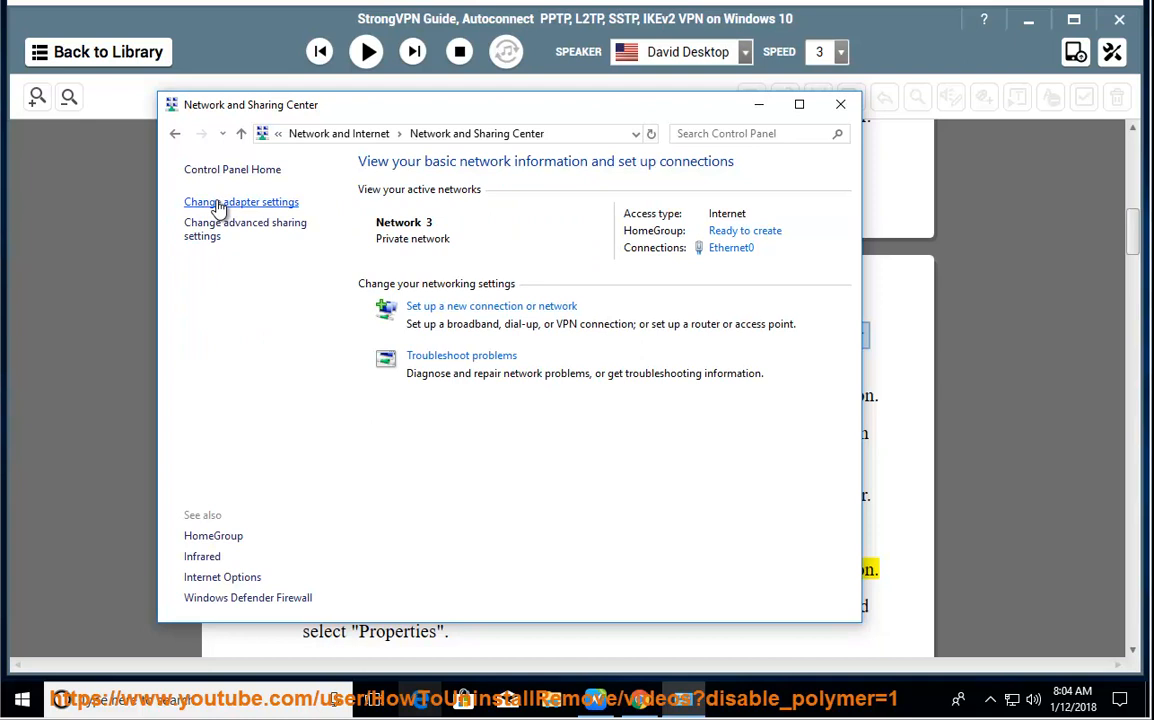
pyautogui.click(240, 200)
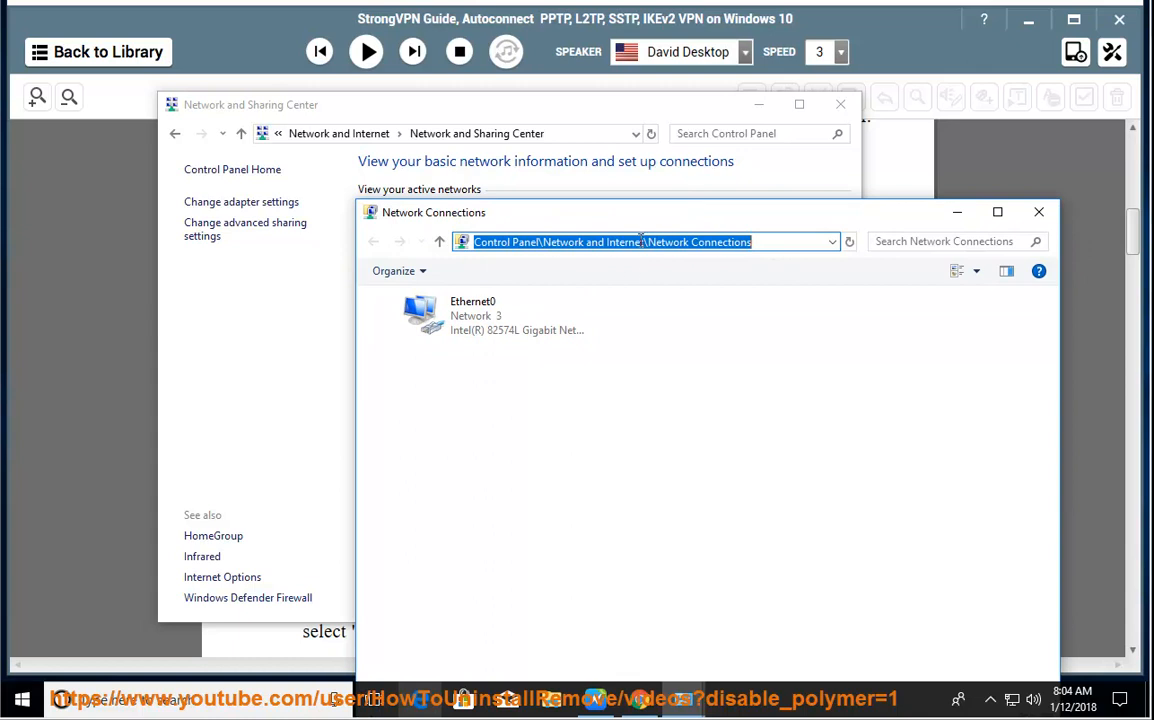
pyautogui.click(1038, 212)
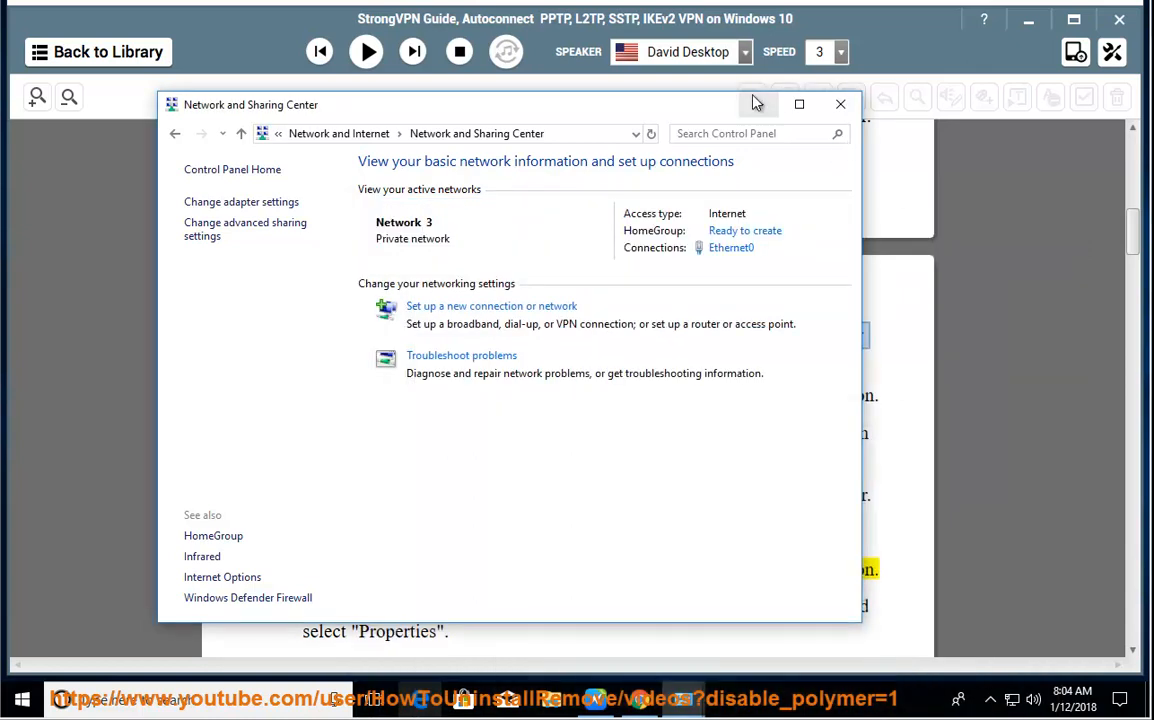
pyautogui.click(840, 104)
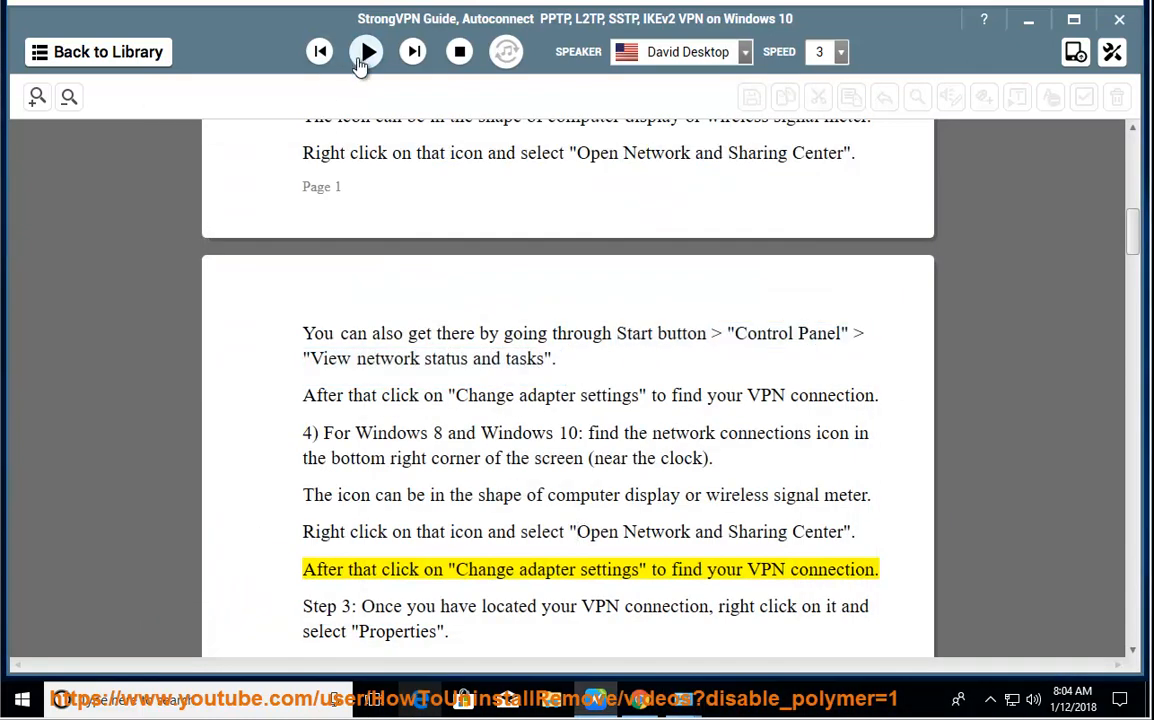
# Step: Resume narration through Step 3 and the VPN Properties screenshots to the Windows 8 and 10 'Click OK' line
pyautogui.click(364, 52)
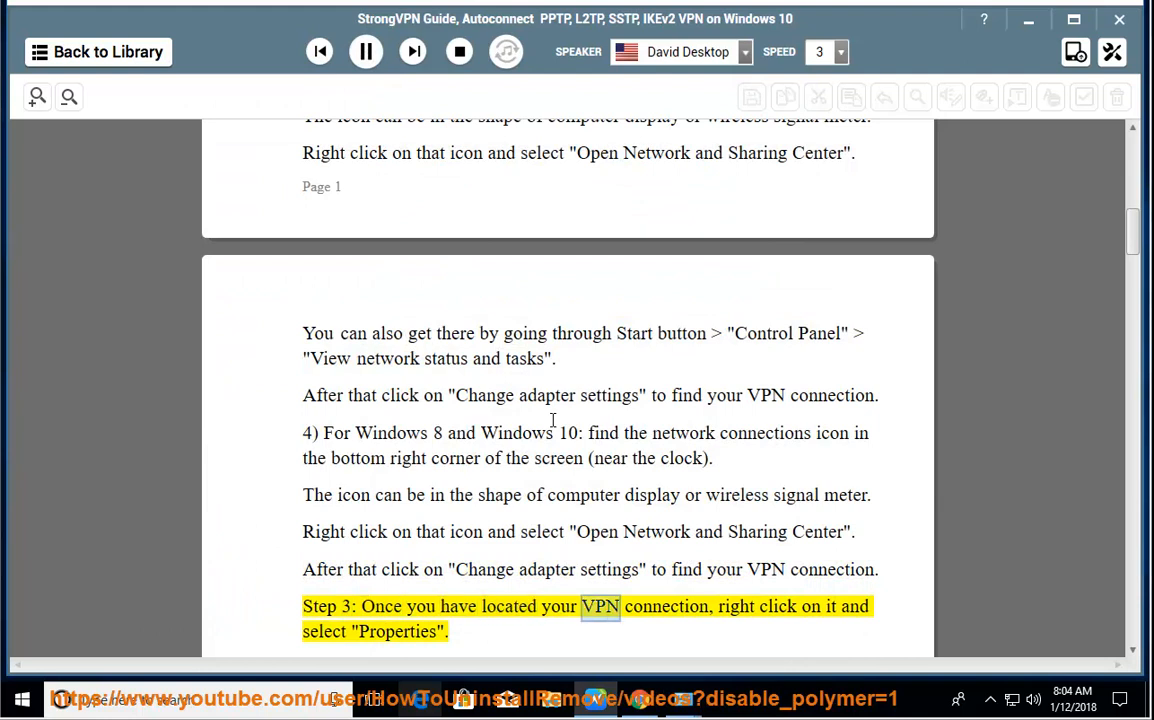
pyautogui.scroll(-3)
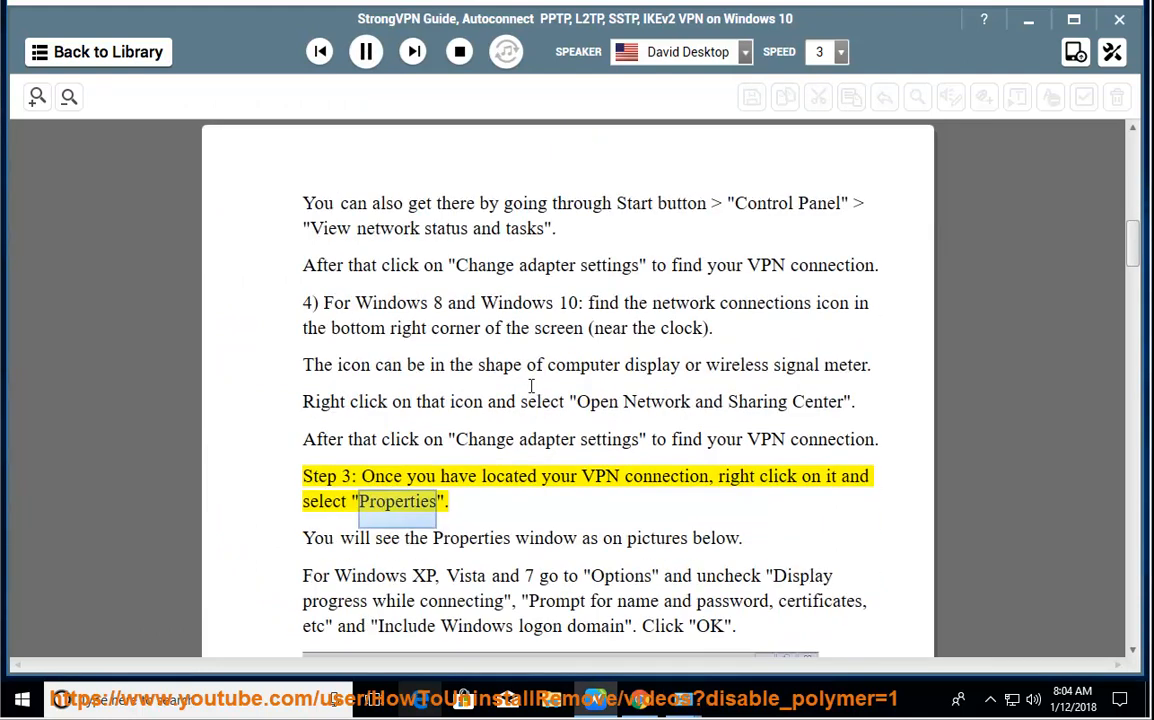
pyautogui.scroll(-3)
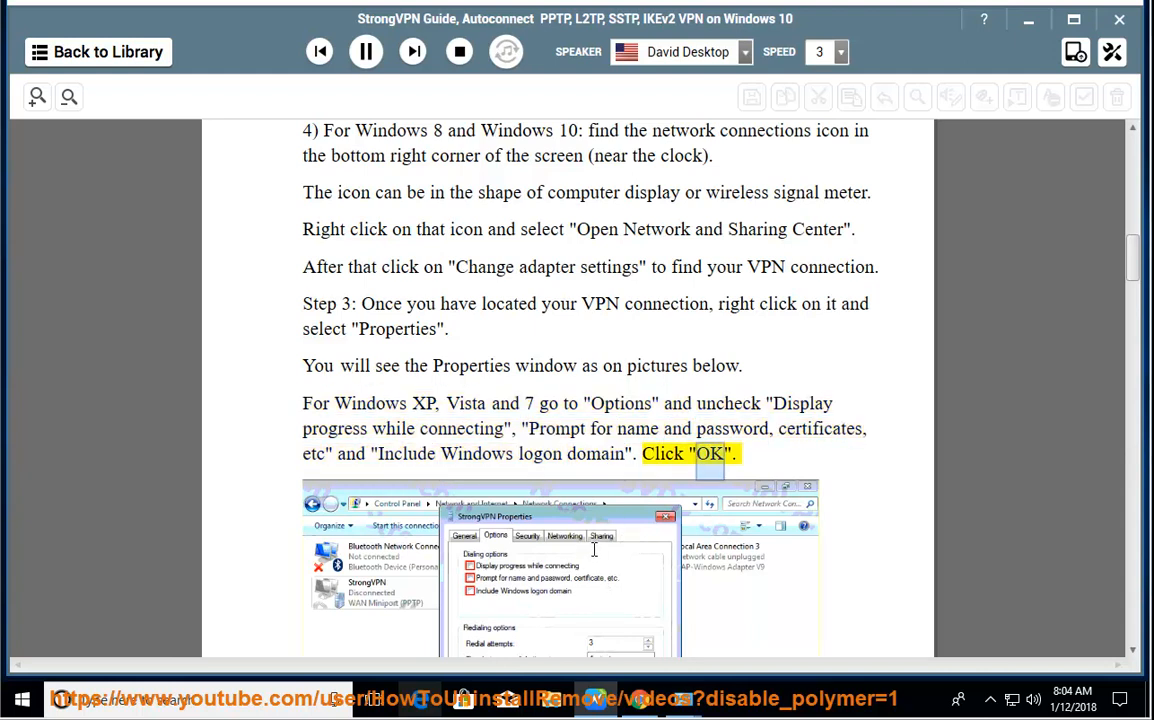
pyautogui.scroll(-3)
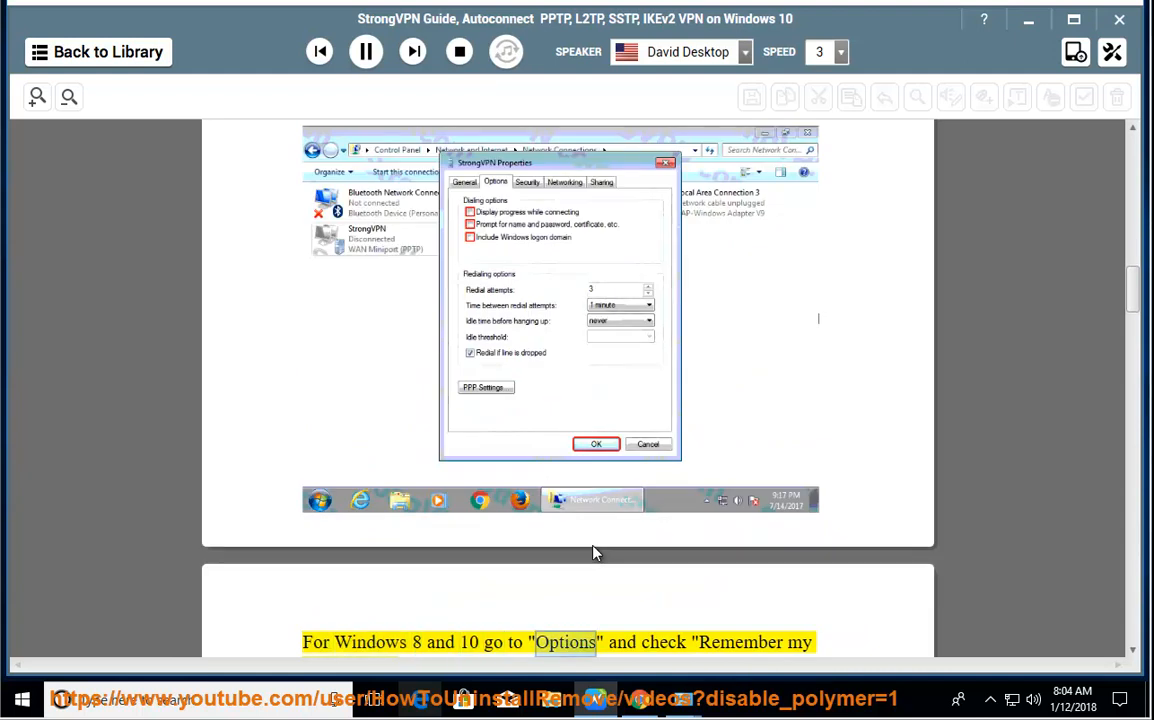
pyautogui.scroll(-3)
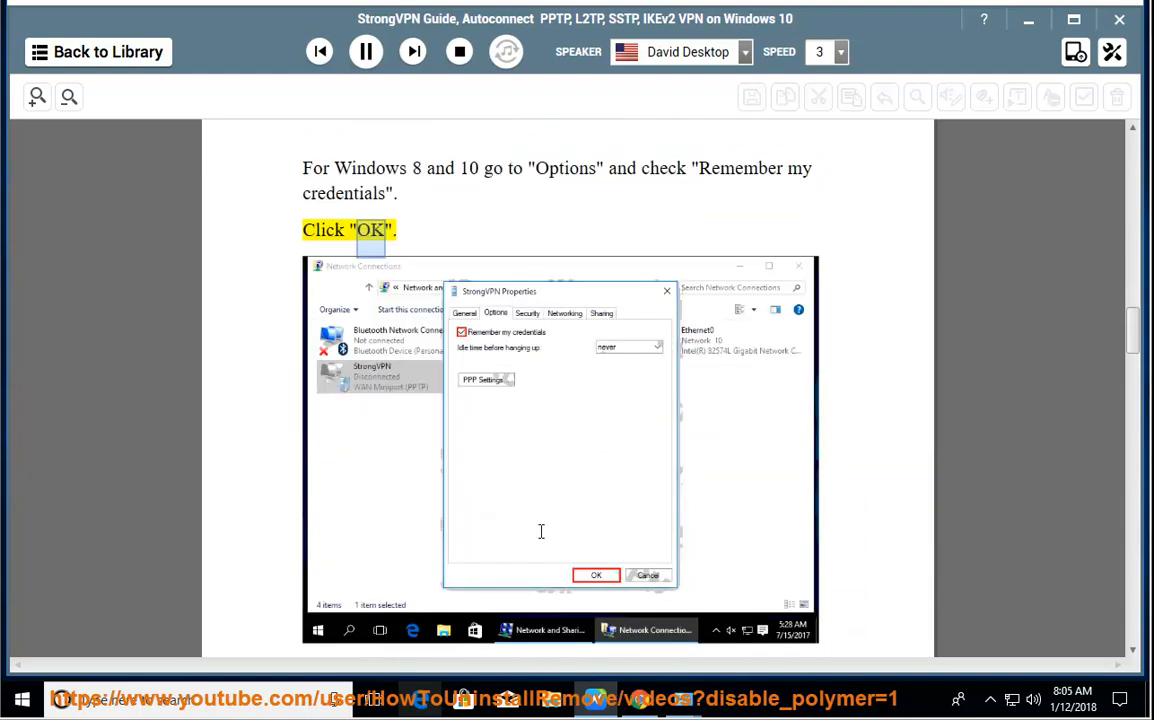
# Step: Follow the narration through Steps 4 to 6 on Notepad, the rasdial line and saving the .bat file
pyautogui.scroll(-3)
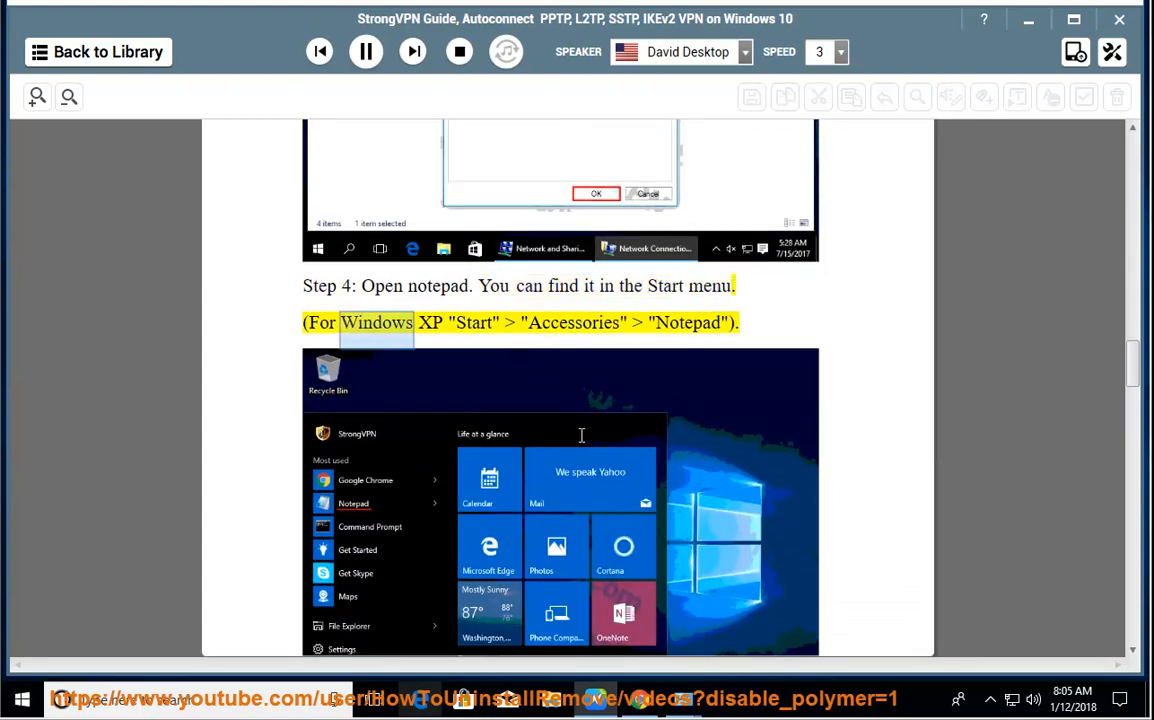
pyautogui.scroll(-3)
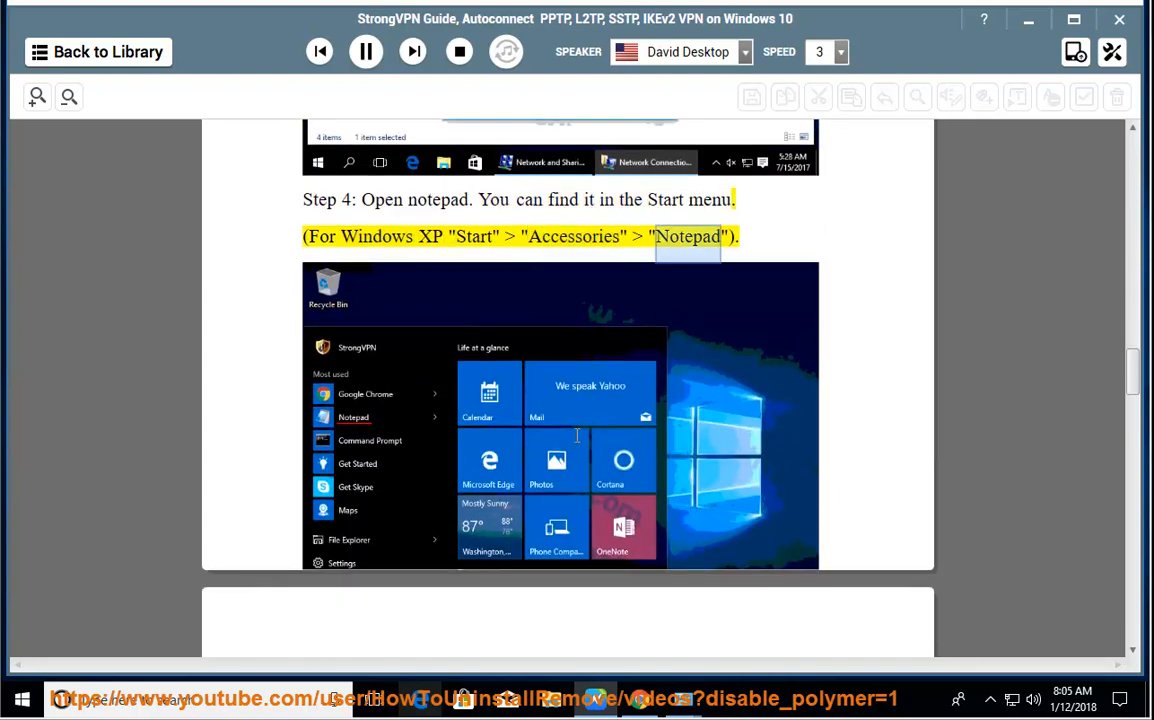
pyautogui.scroll(-3)
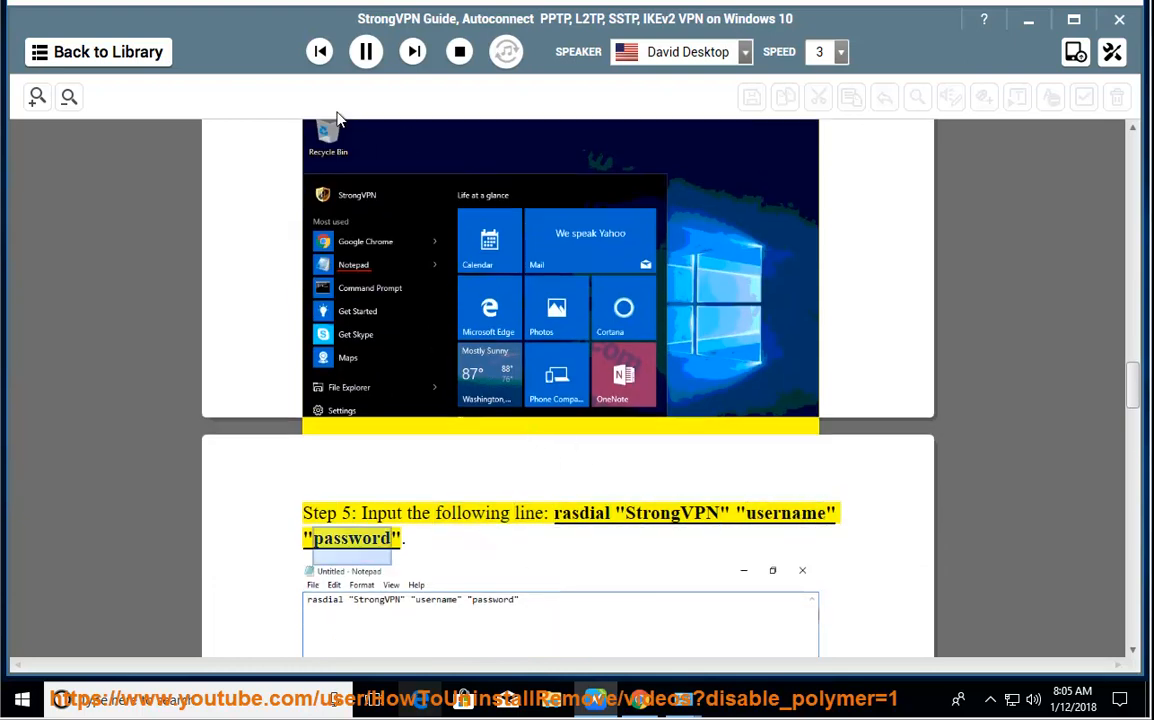
pyautogui.scroll(-3)
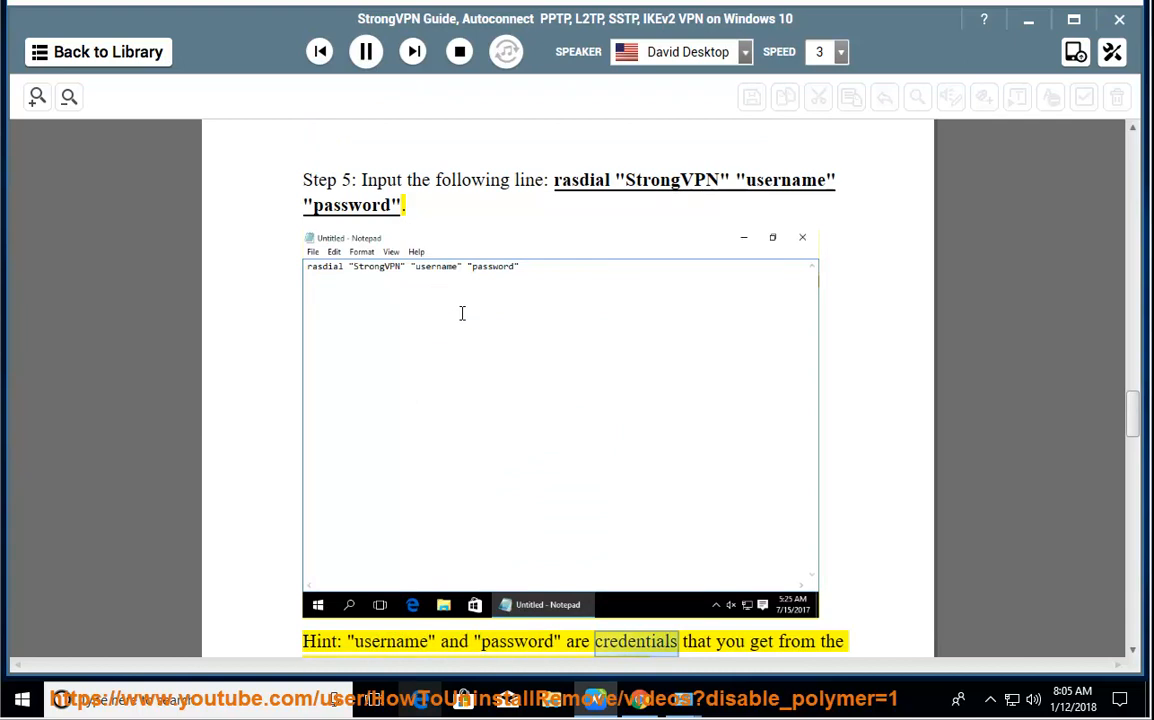
pyautogui.scroll(-3)
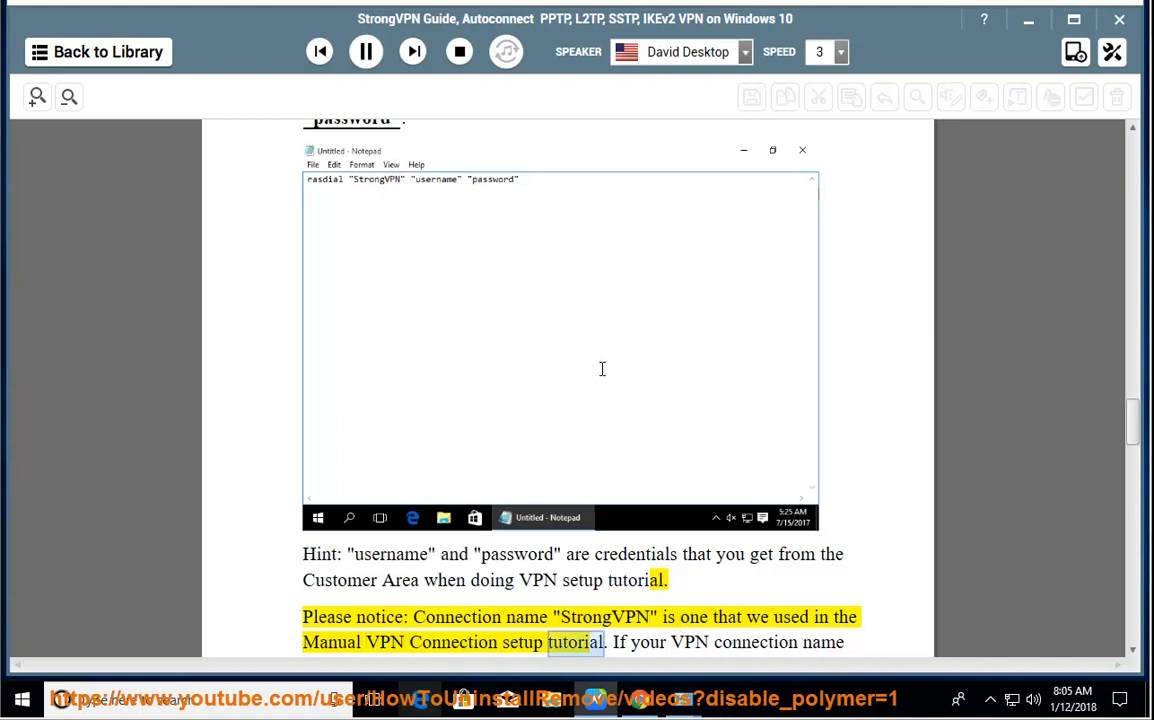
pyautogui.scroll(-3)
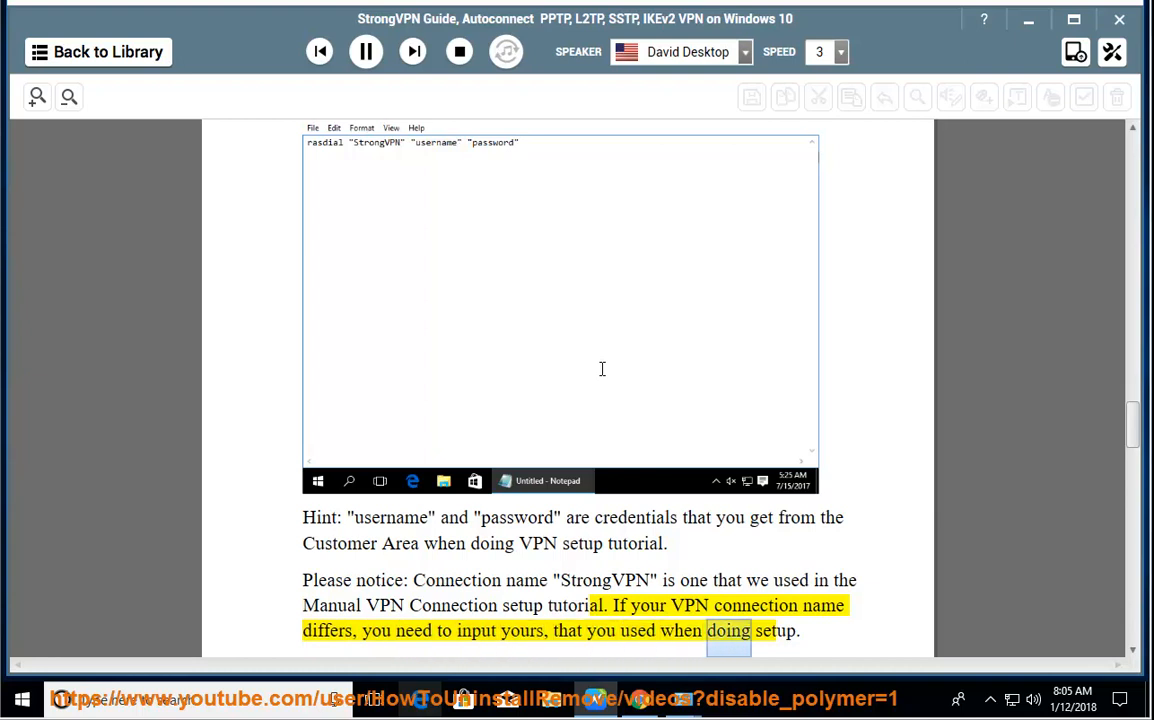
pyautogui.scroll(-3)
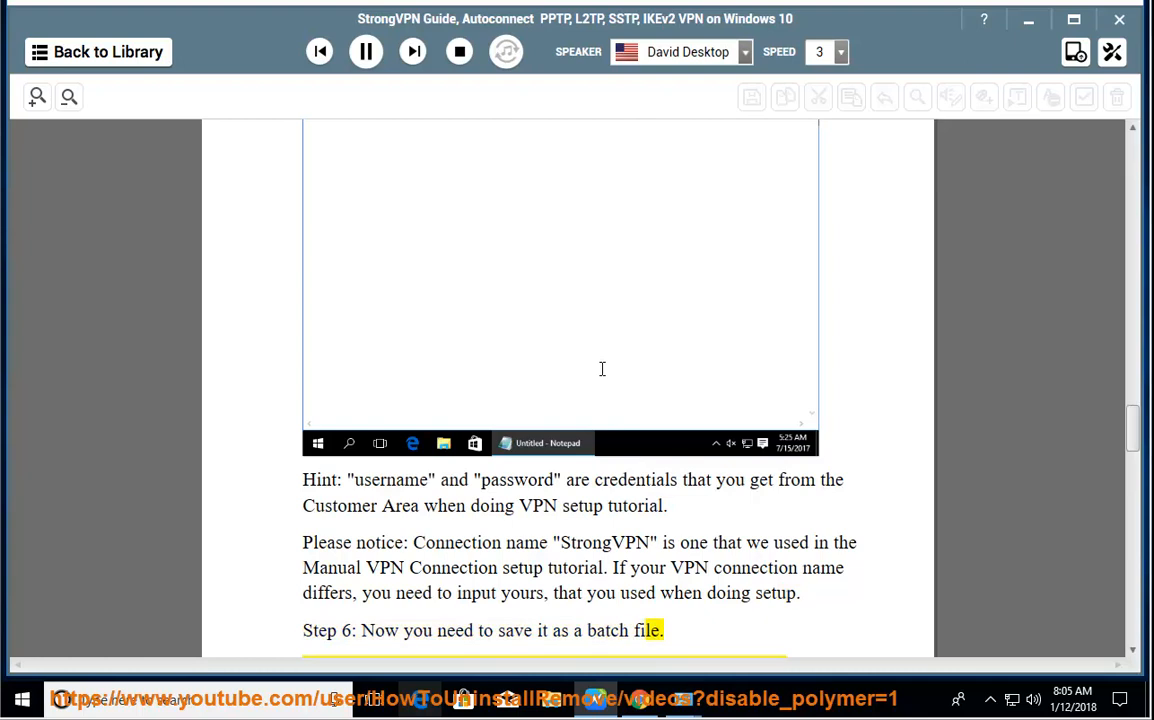
pyautogui.scroll(-3)
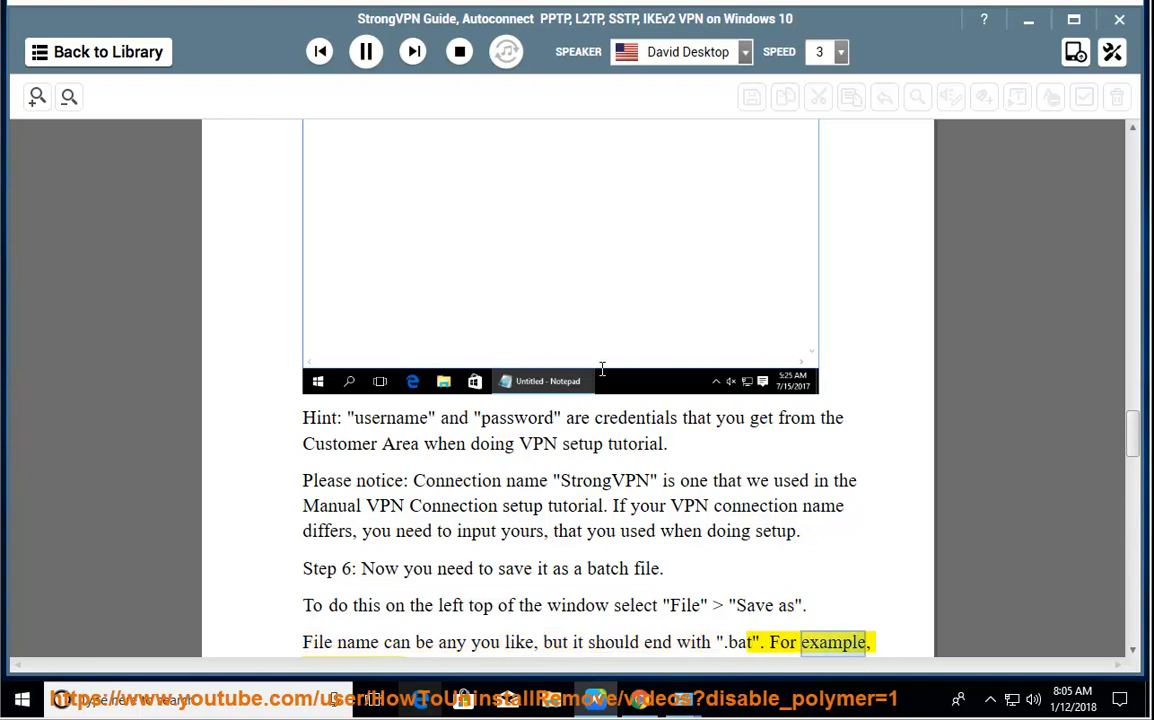
pyautogui.scroll(-3)
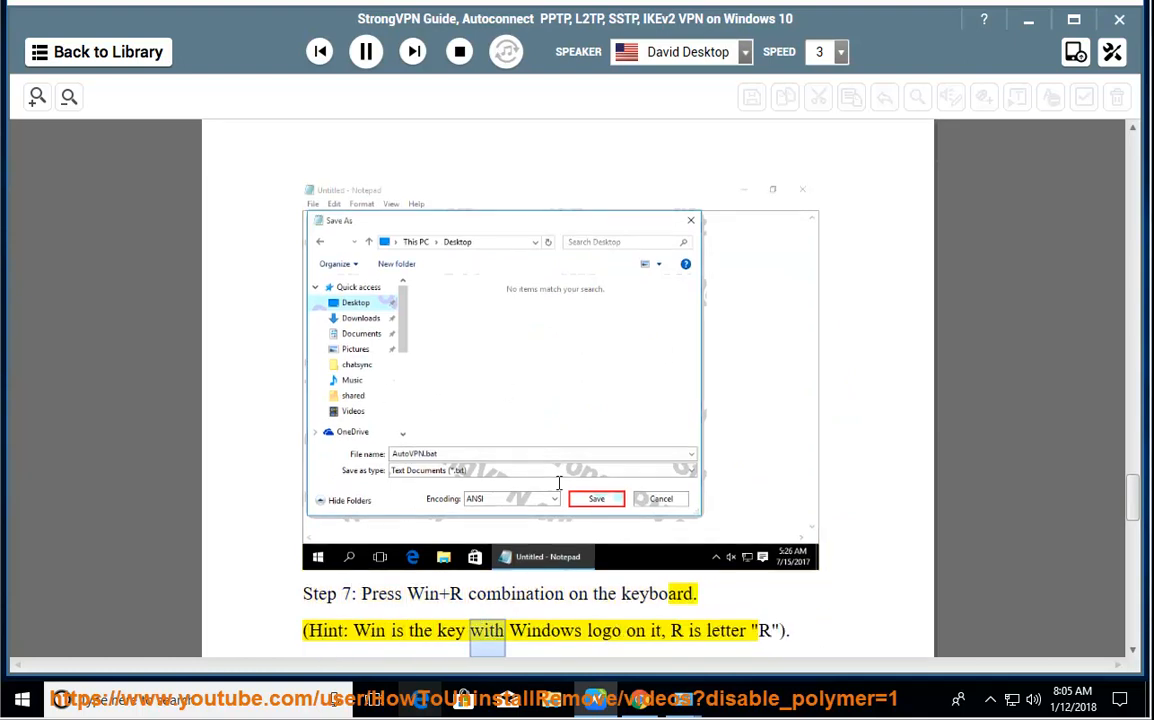
# Step: Follow the narration through Steps 7 to 9 about restarting to check the VPN, then stop playback
pyautogui.scroll(-3)
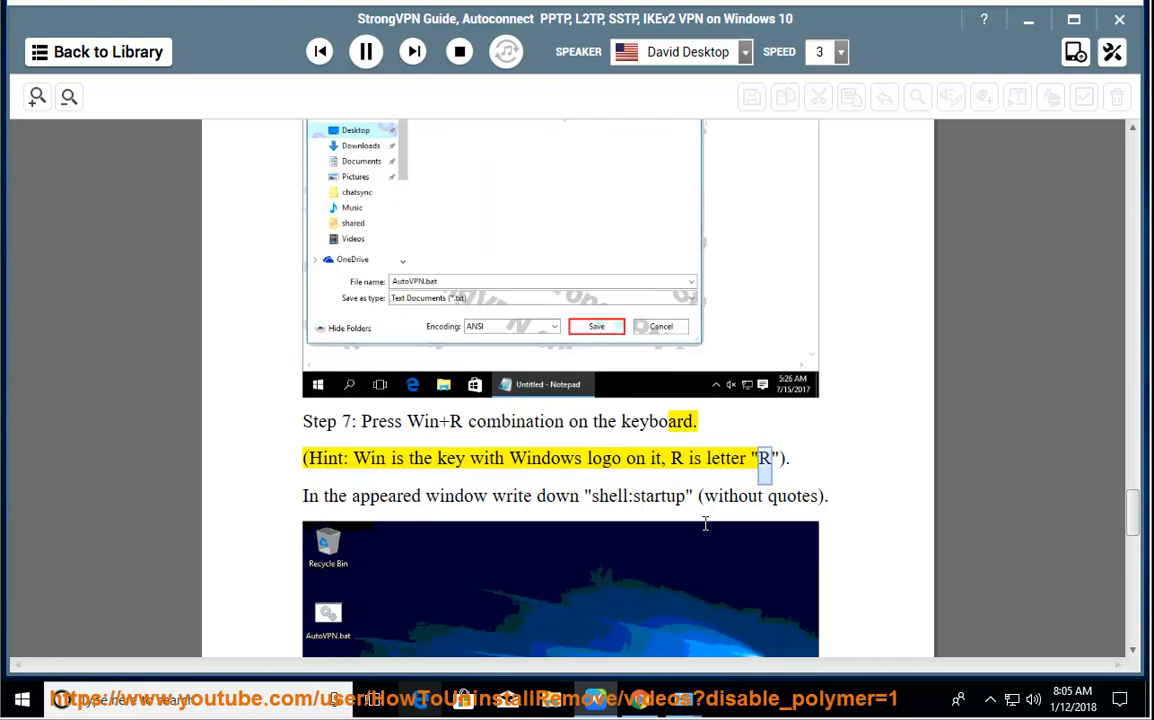
pyautogui.scroll(-3)
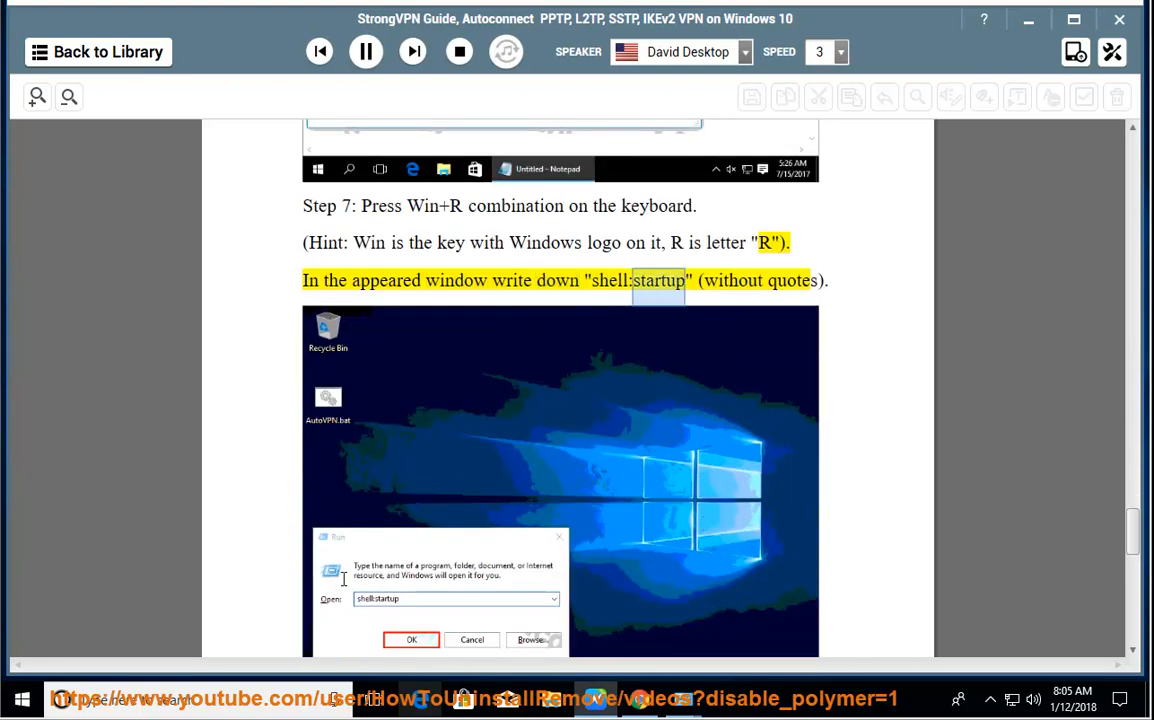
pyautogui.scroll(-3)
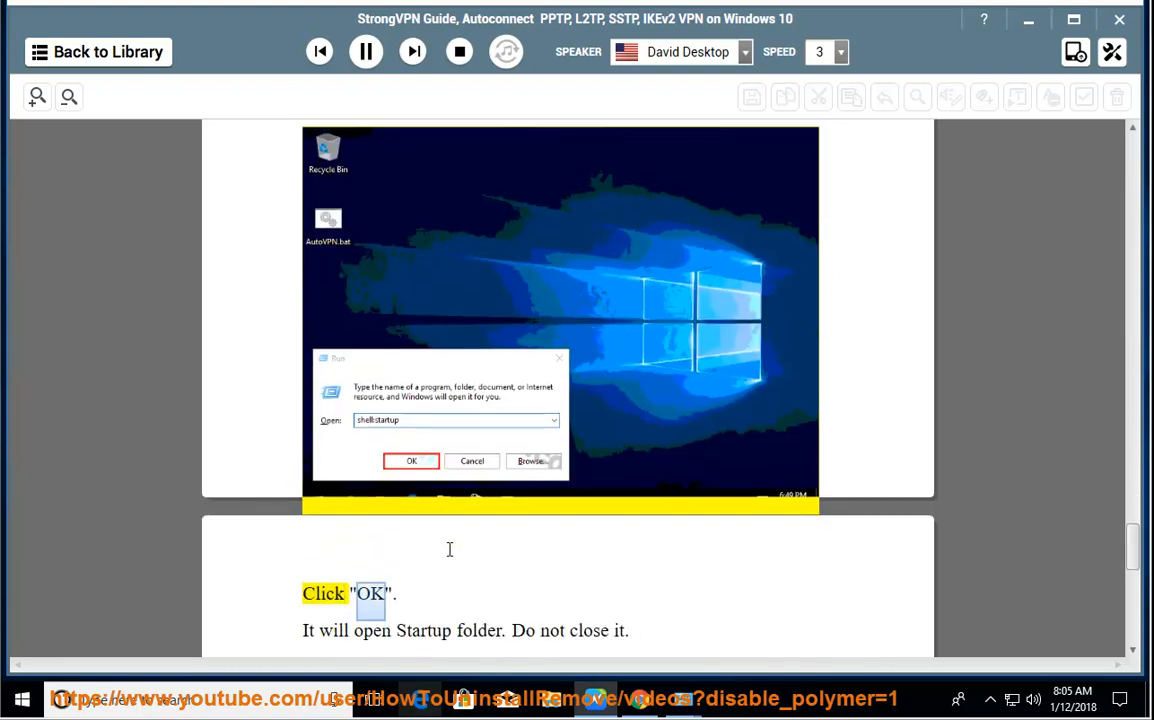
pyautogui.scroll(-3)
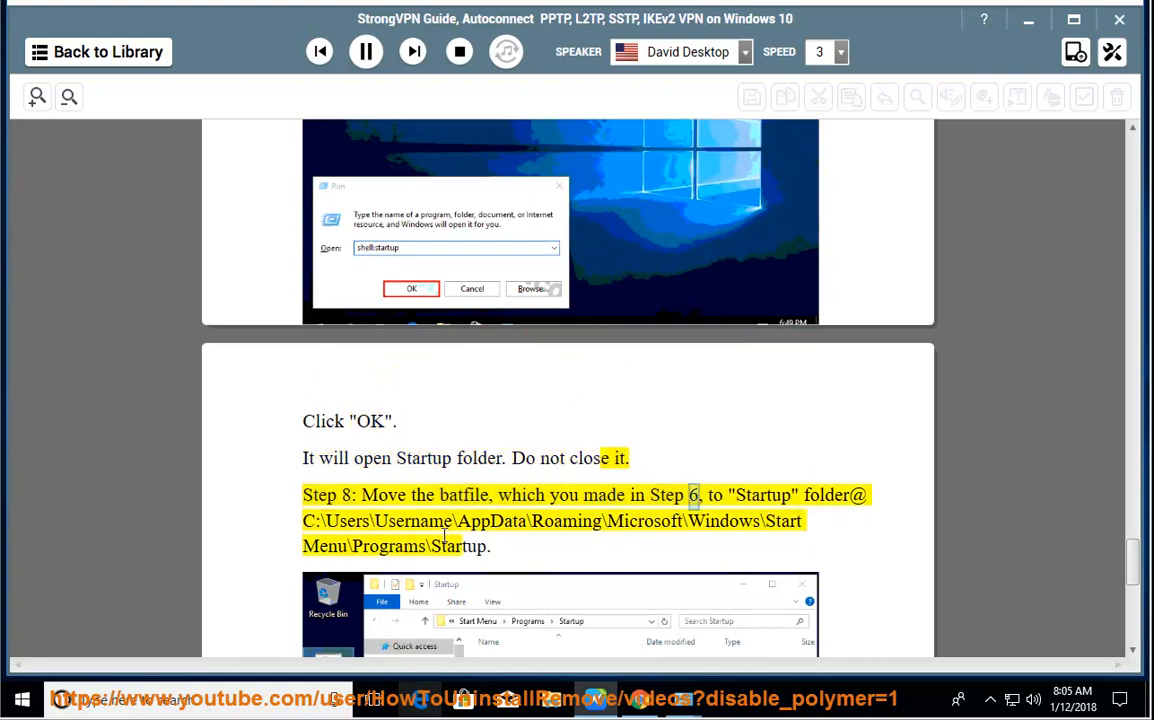
pyautogui.scroll(-3)
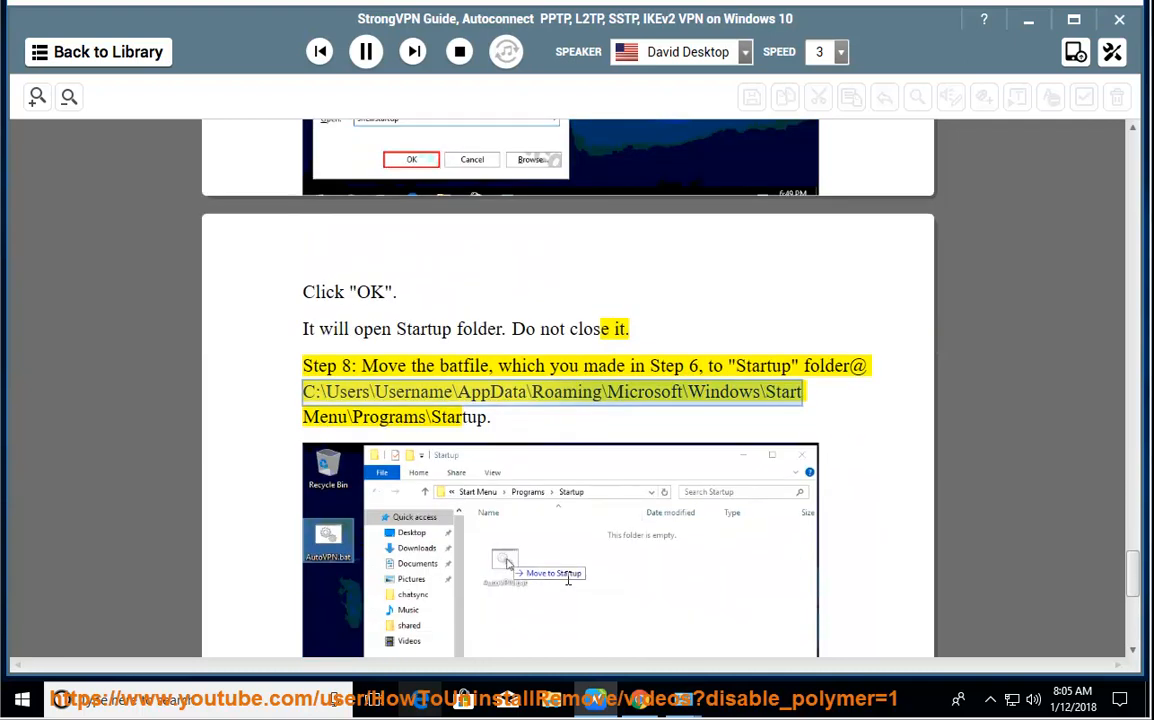
pyautogui.moveTo(576, 480)
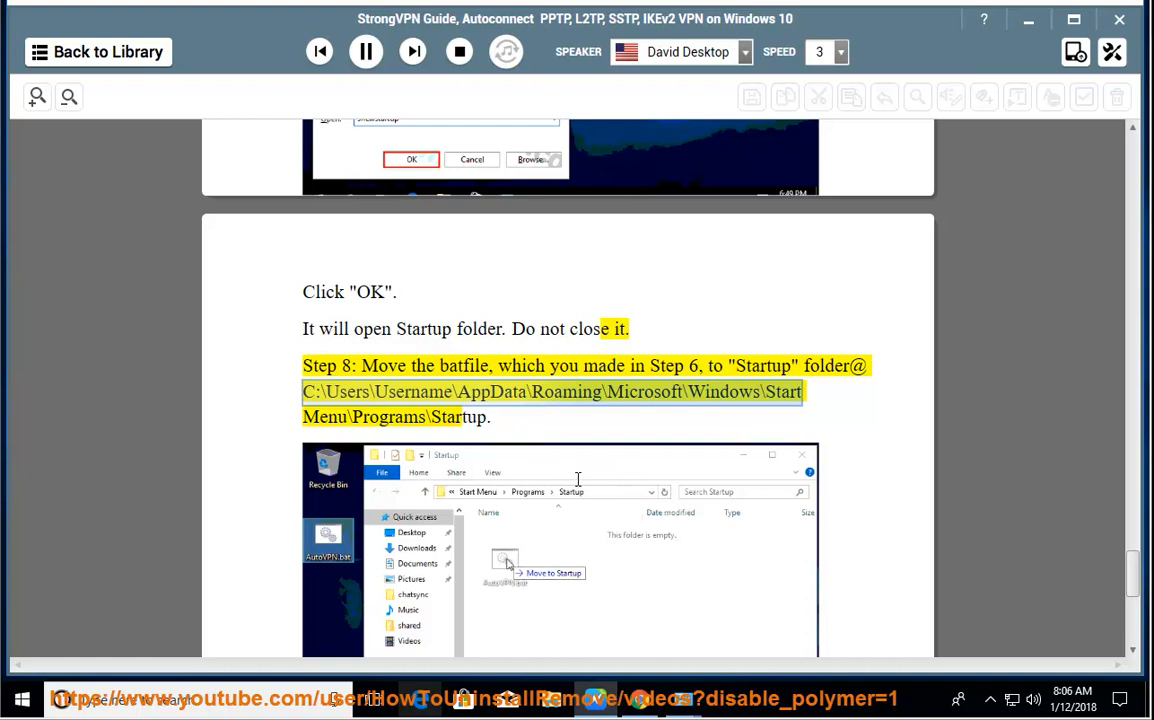
pyautogui.scroll(-3)
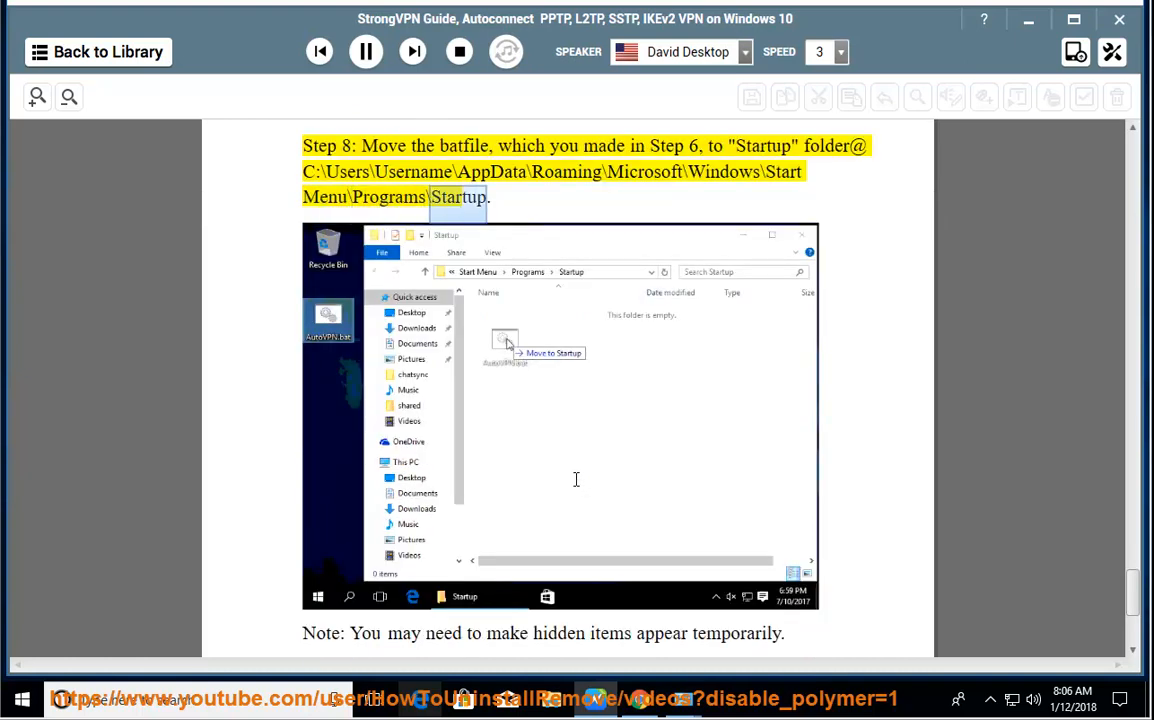
pyautogui.scroll(-3)
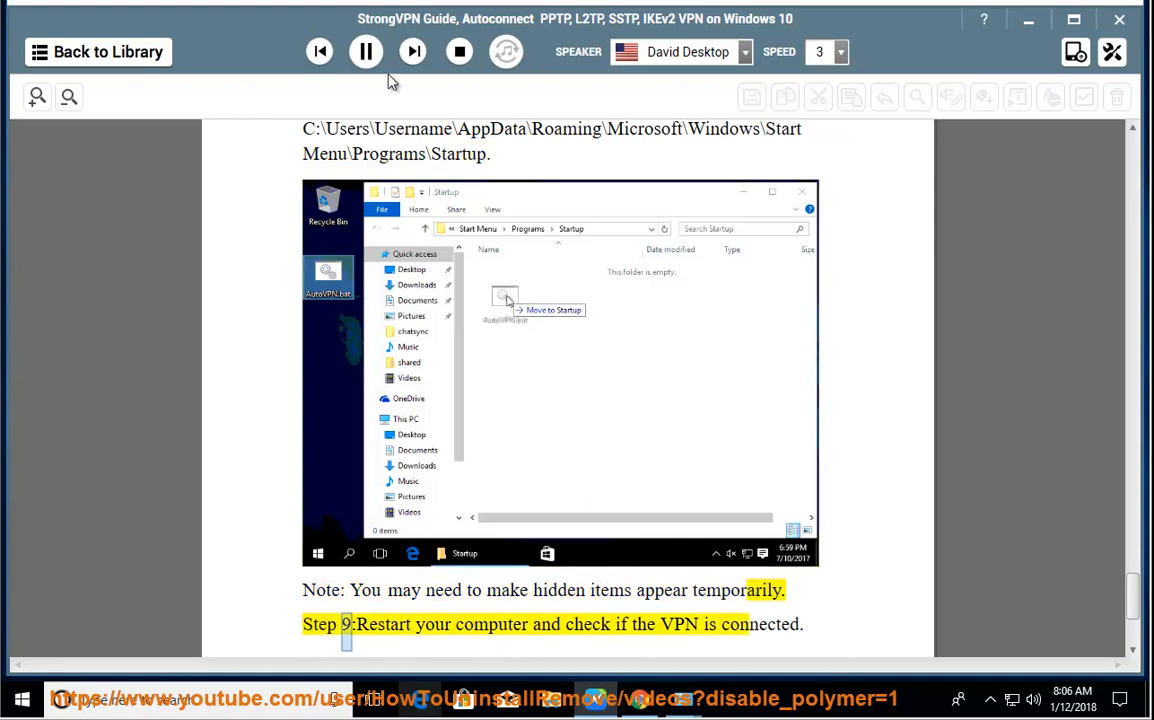
pyautogui.click(364, 52)
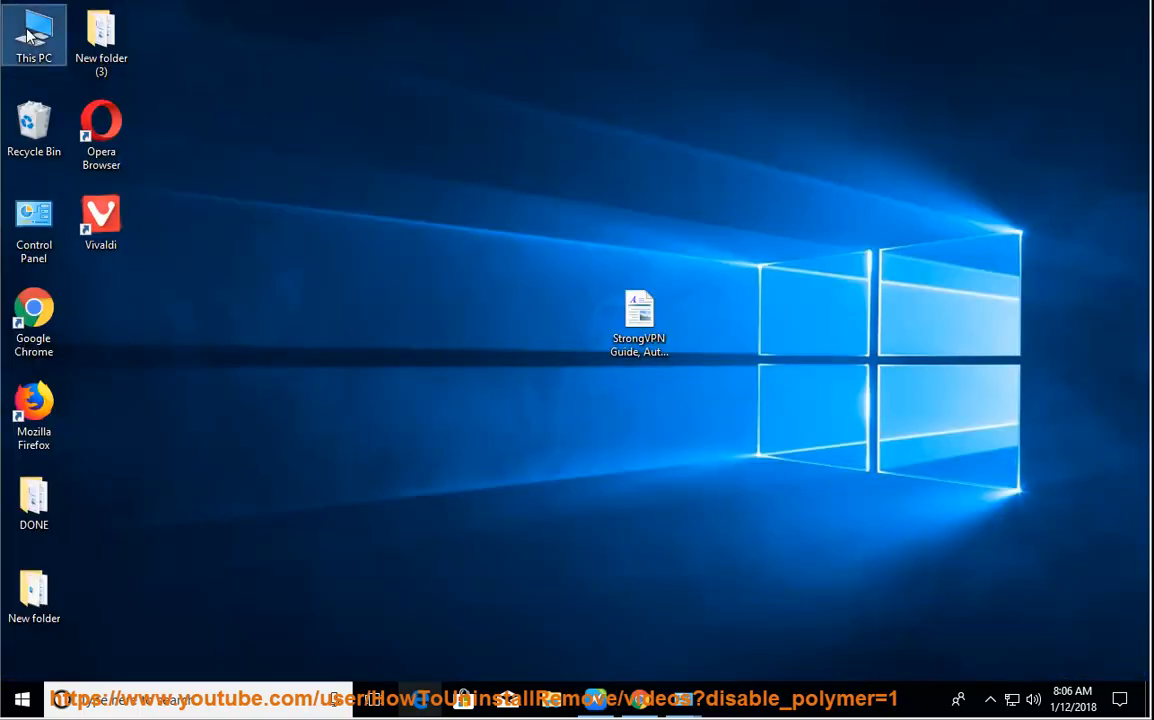
# Step: In This PC's Folder Options View settings, enable 'Show hidden files, folders, and drives' and confirm
pyautogui.doubleClick(34, 30)
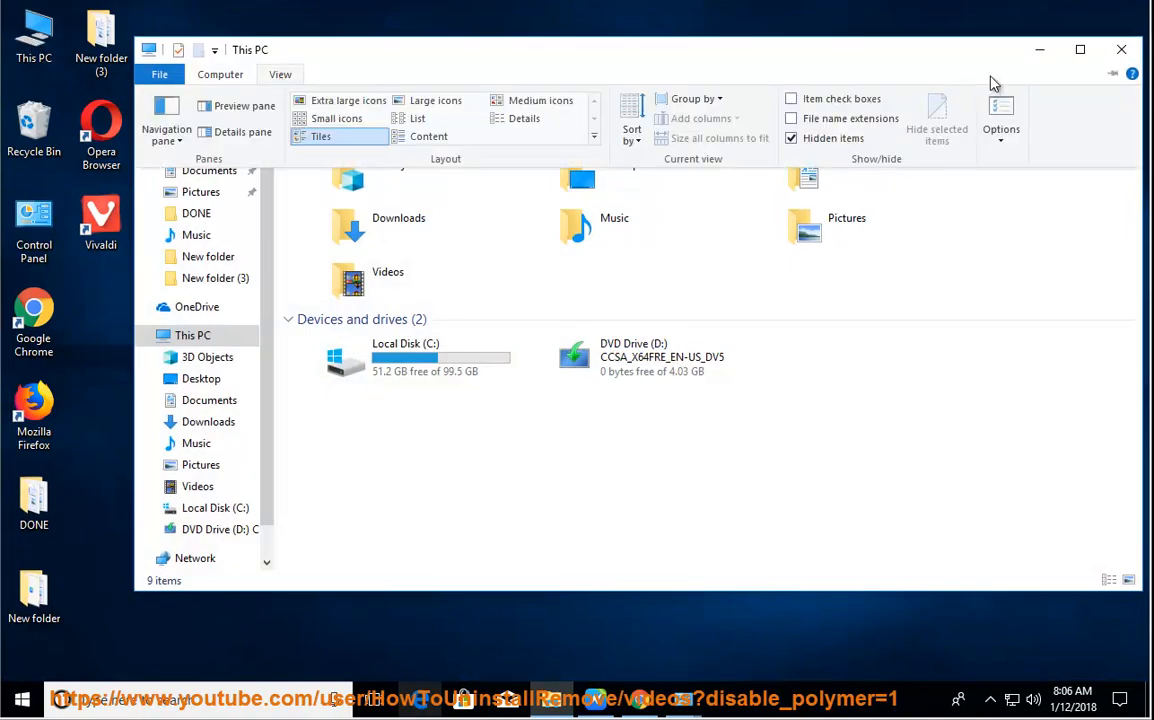
pyautogui.click(1000, 120)
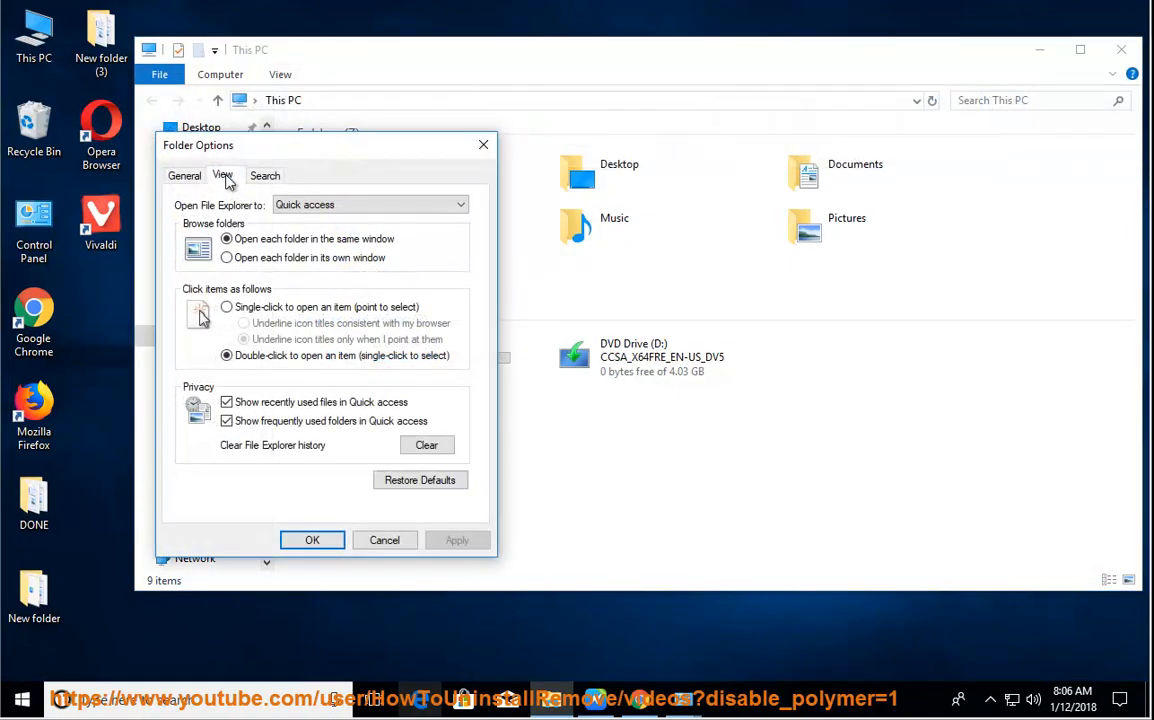
pyautogui.click(222, 176)
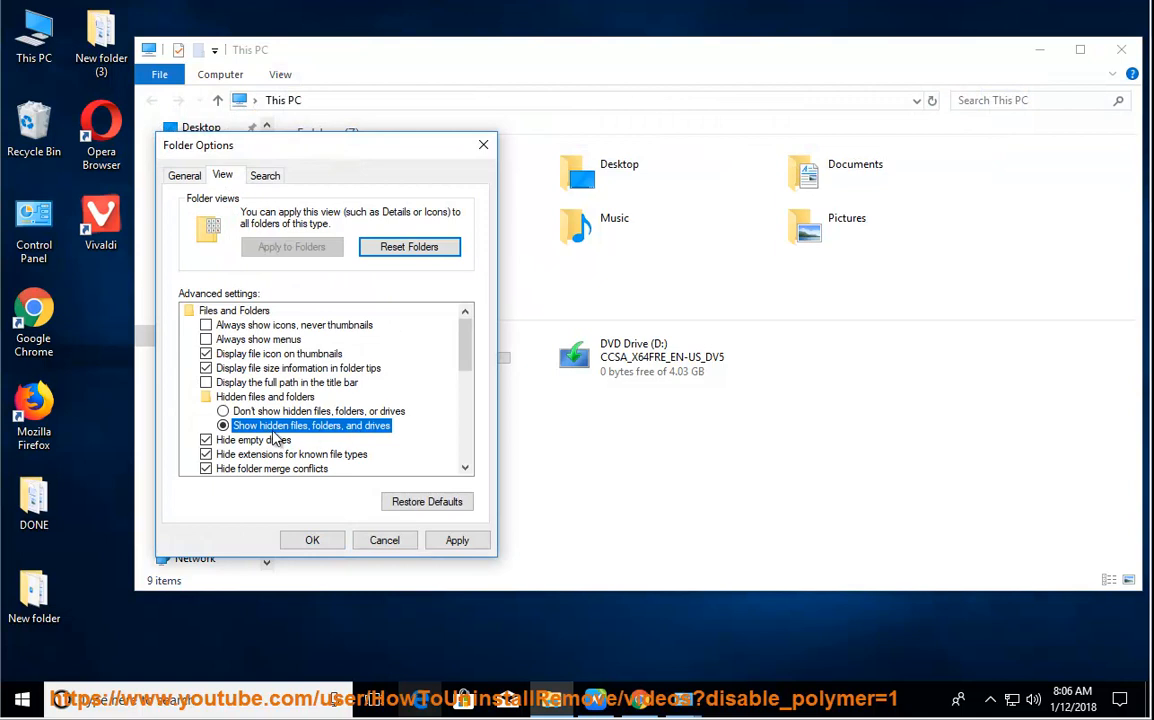
pyautogui.click(312, 540)
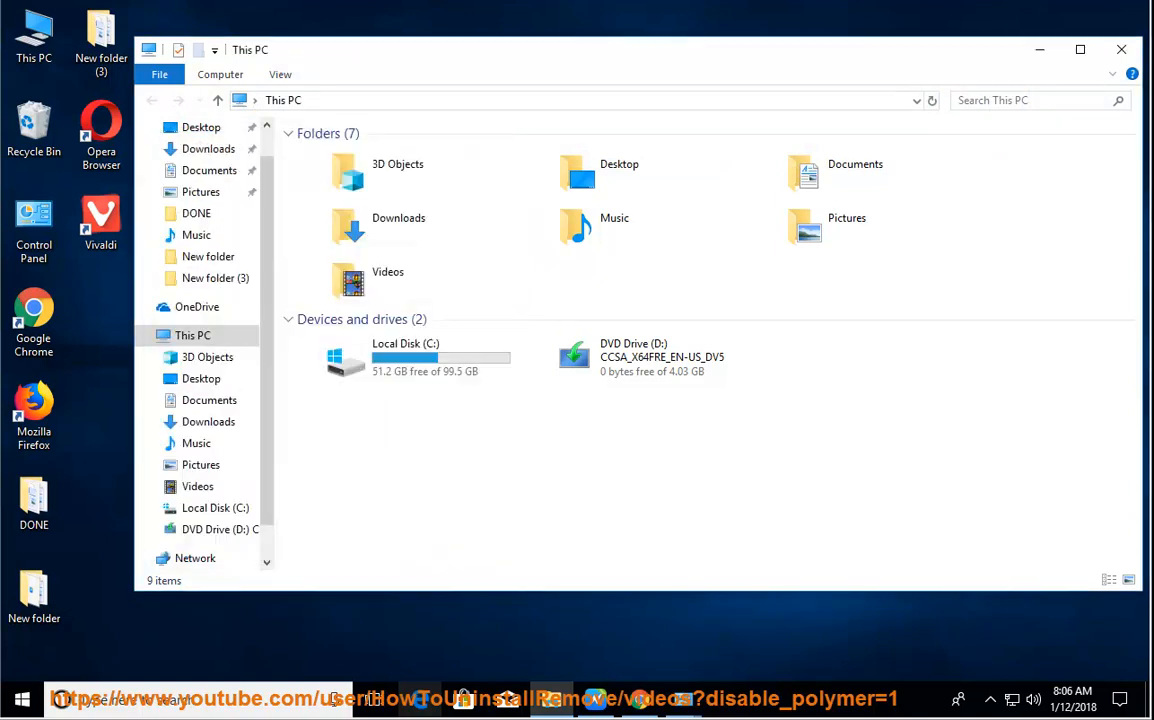